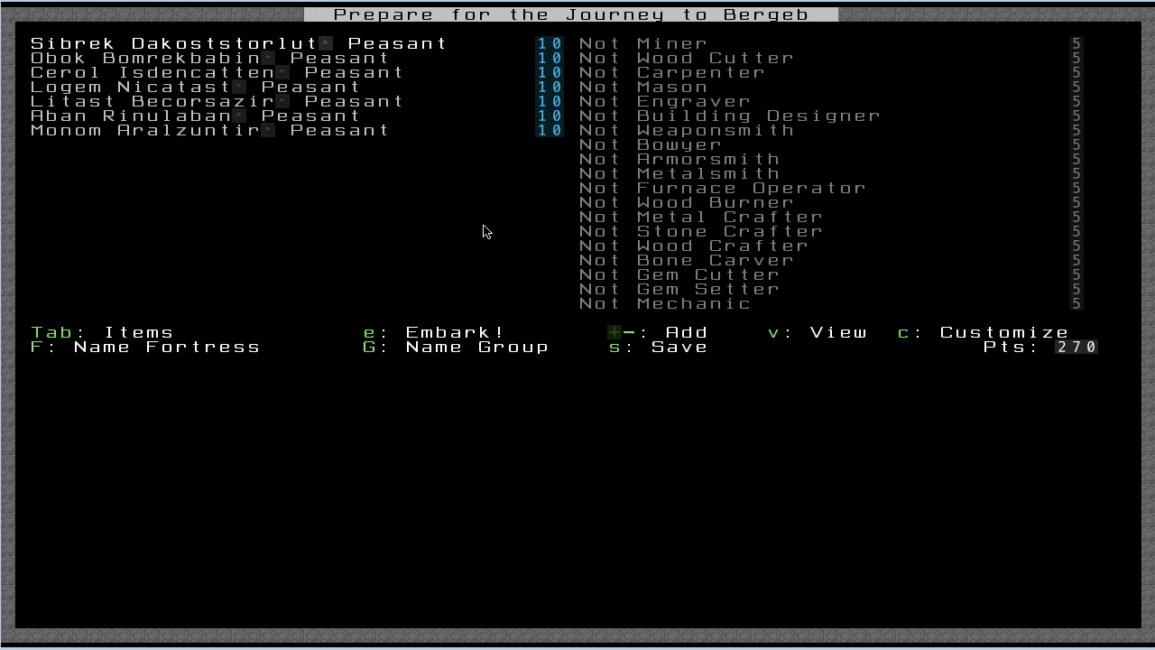
{"action": "mouse_move", "coordinate": [231, 257]}
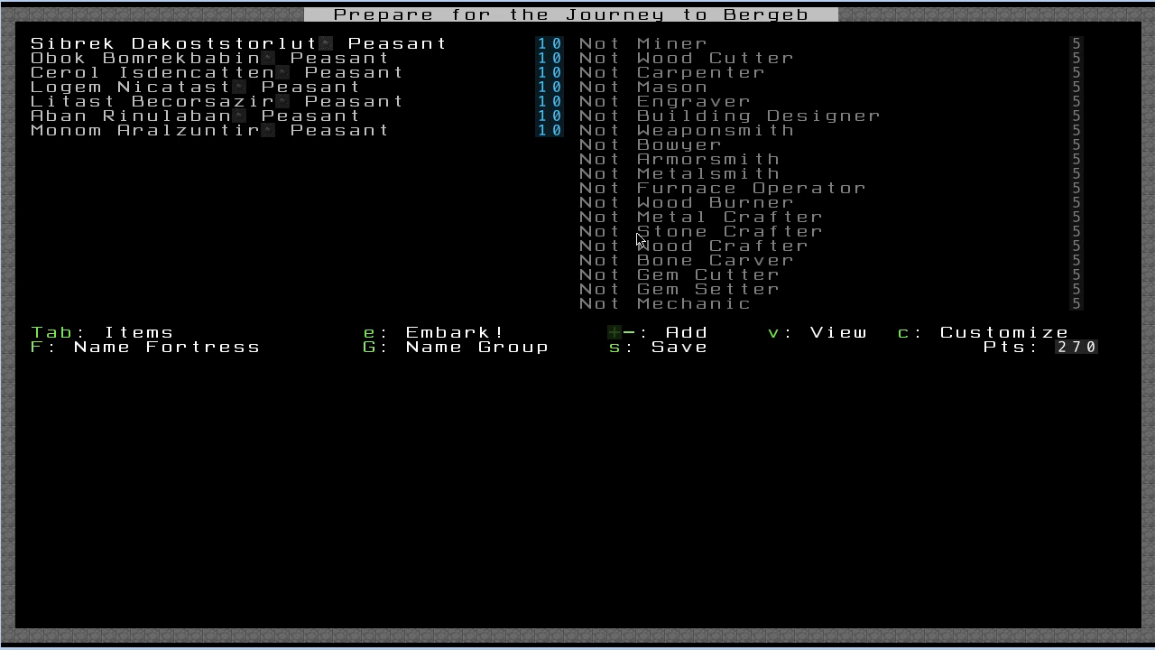
{"action": "mouse_move", "coordinate": [1054, 360]}
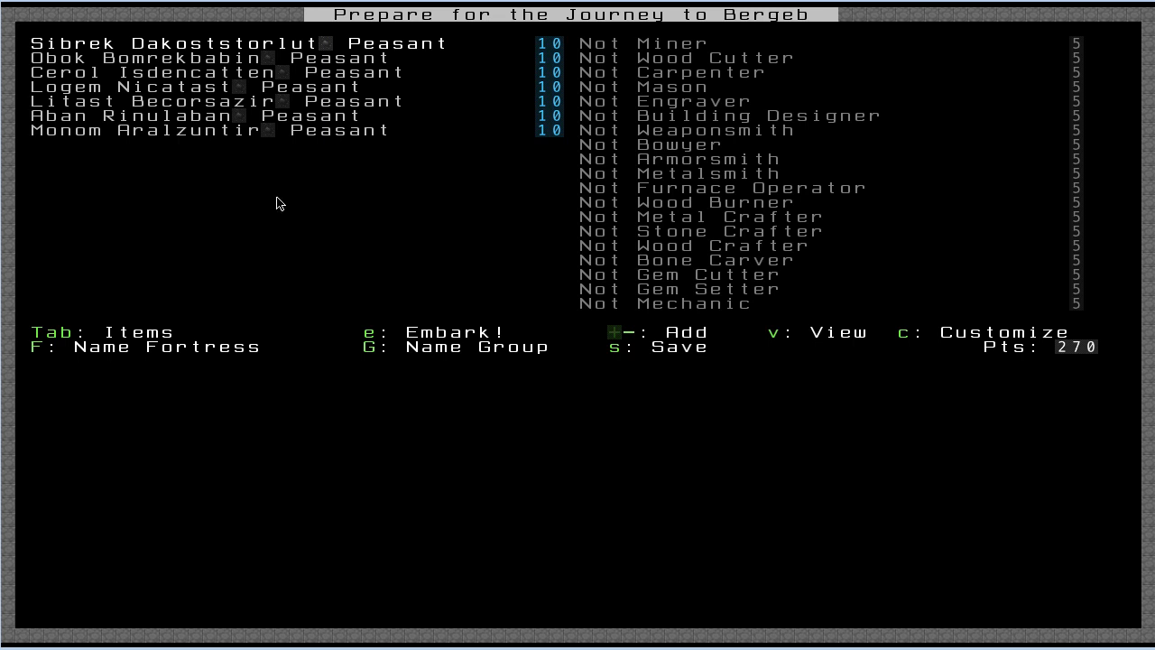
{"action": "mouse_move", "coordinate": [256, 130]}
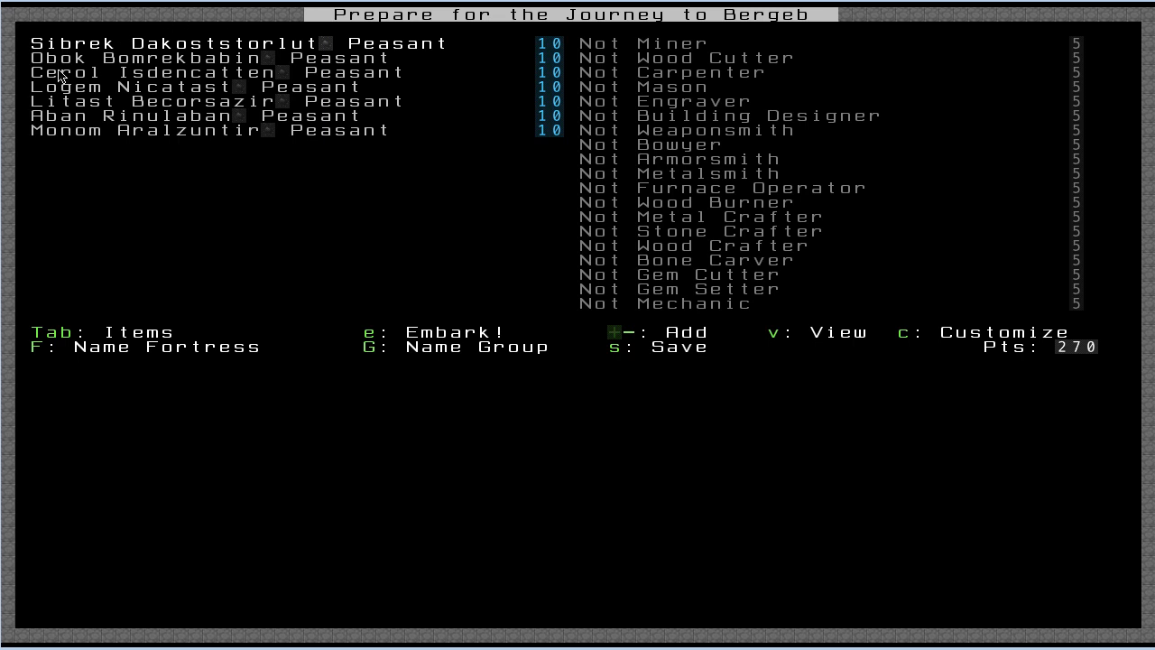
{"action": "mouse_move", "coordinate": [172, 123]}
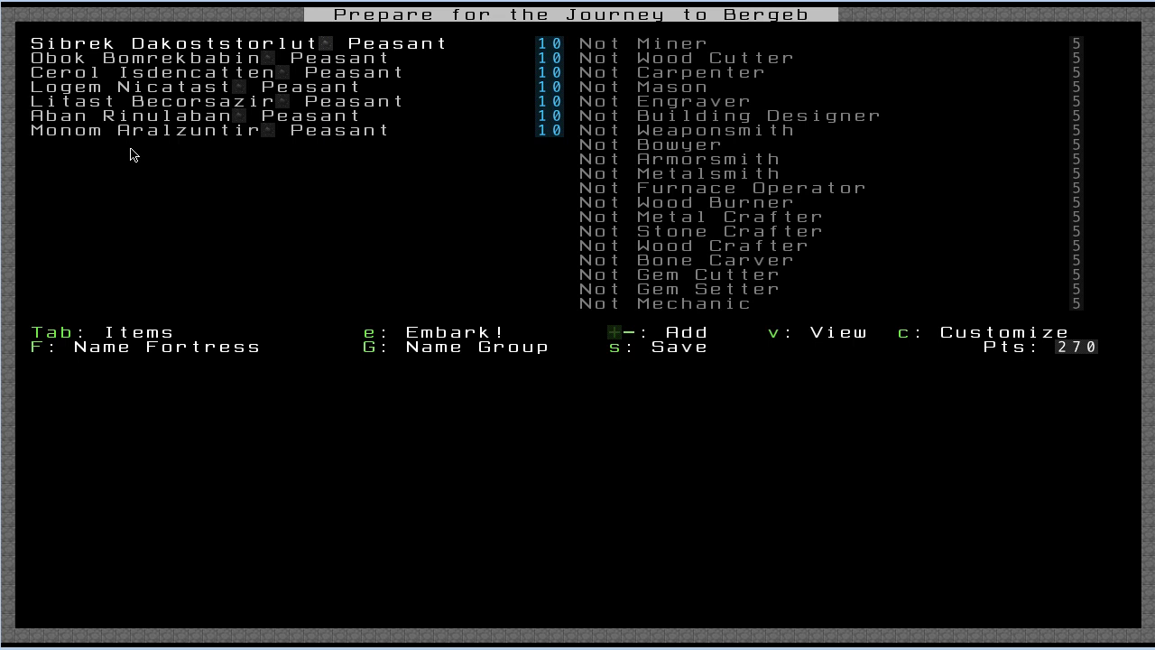
{"action": "mouse_move", "coordinate": [332, 133]}
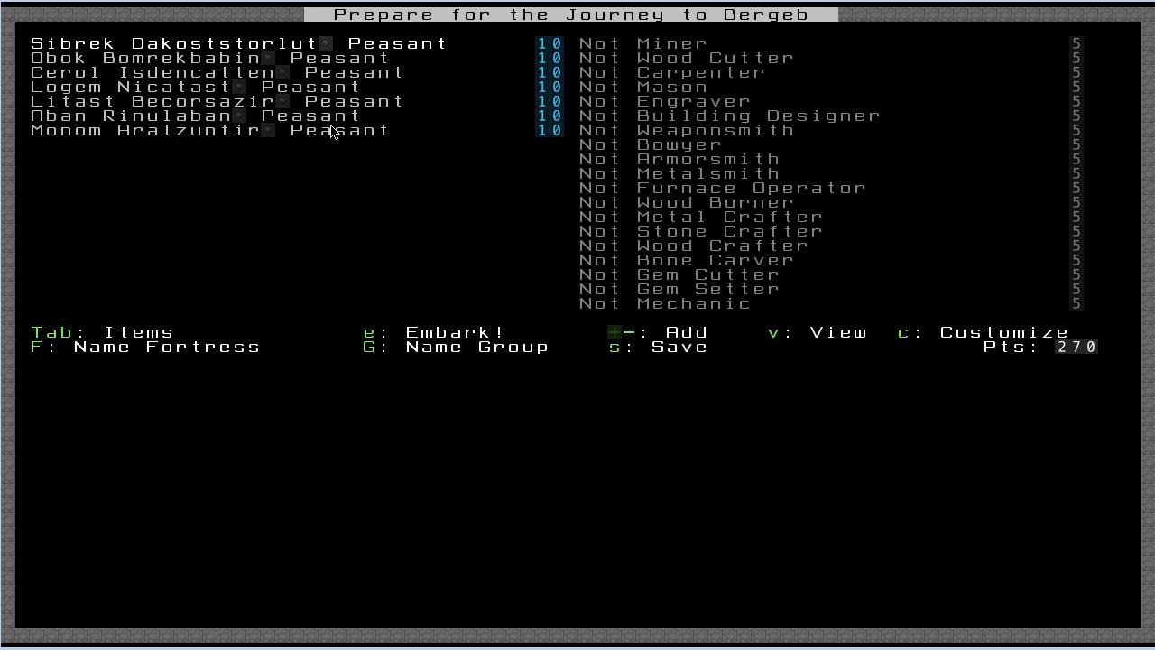
{"action": "mouse_move", "coordinate": [404, 56]}
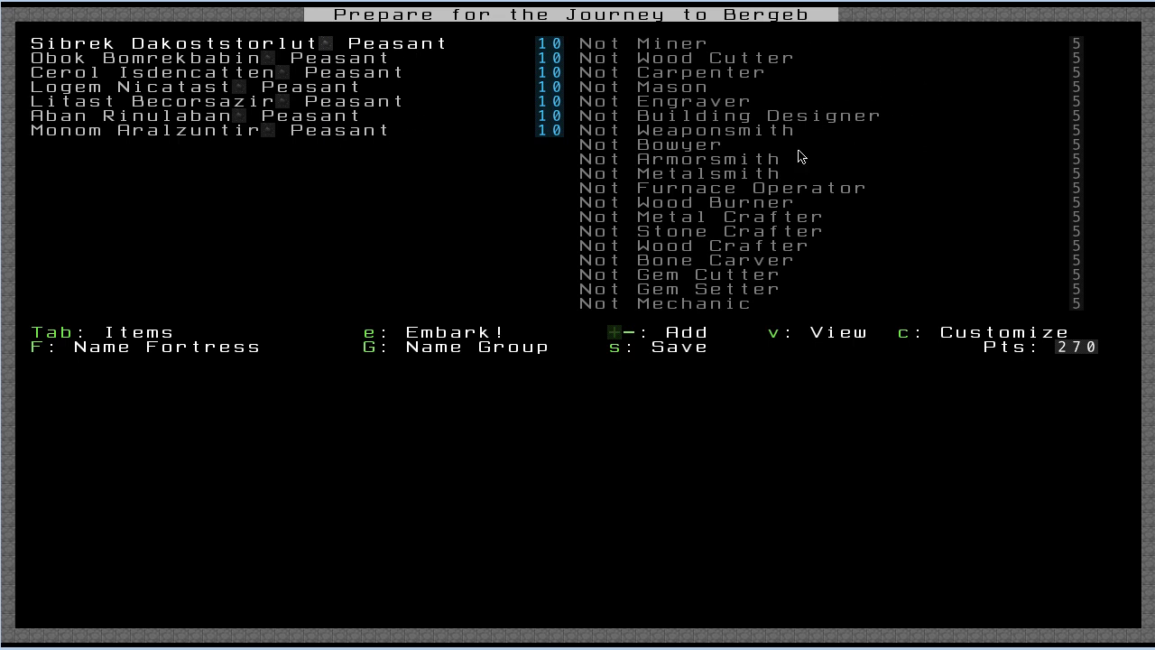
{"action": "mouse_move", "coordinate": [715, 191]}
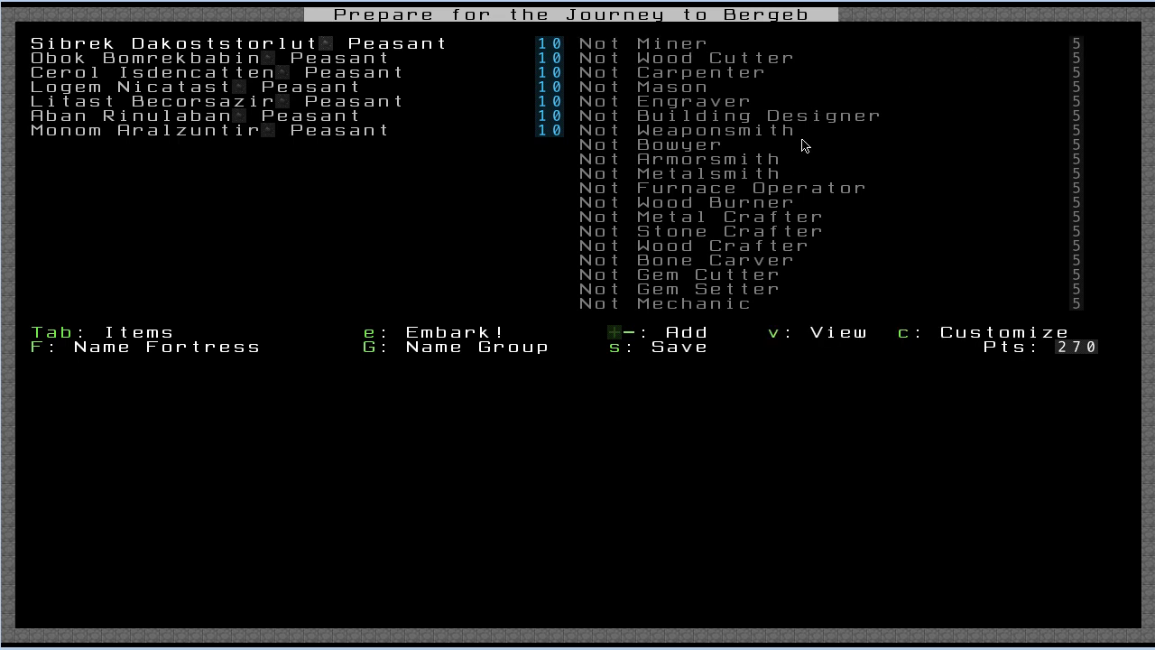
- Glance at the starting items list and return to the dwarves' skills for the Miner training
{"action": "key", "text": "Tab"}
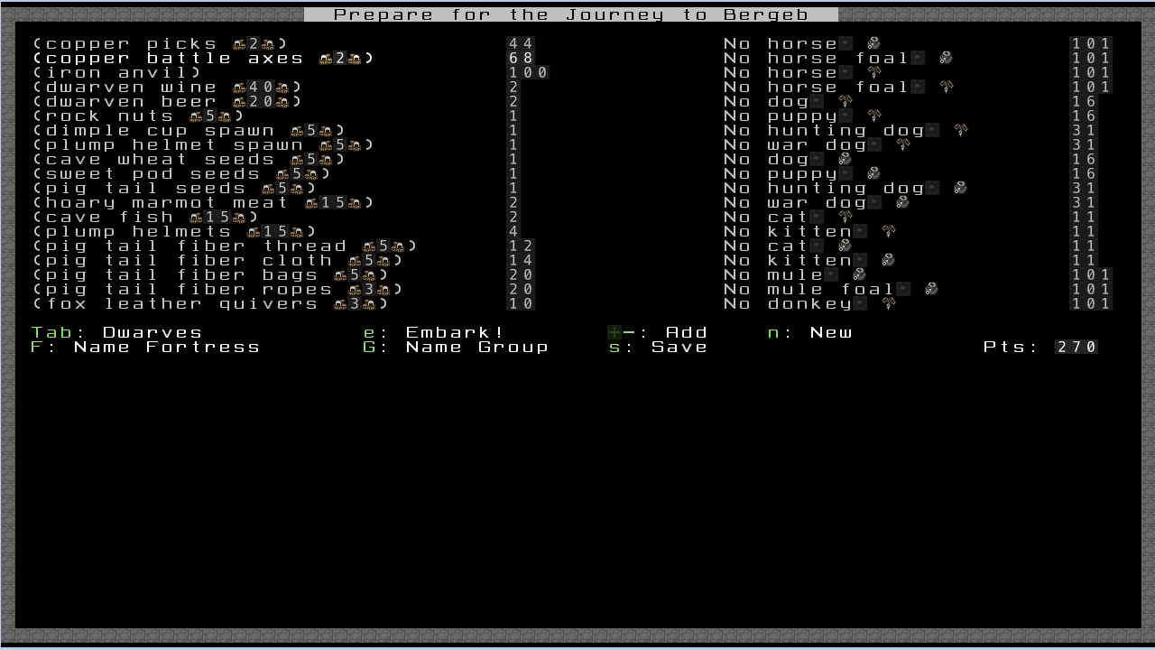
{"action": "key", "text": "Tab"}
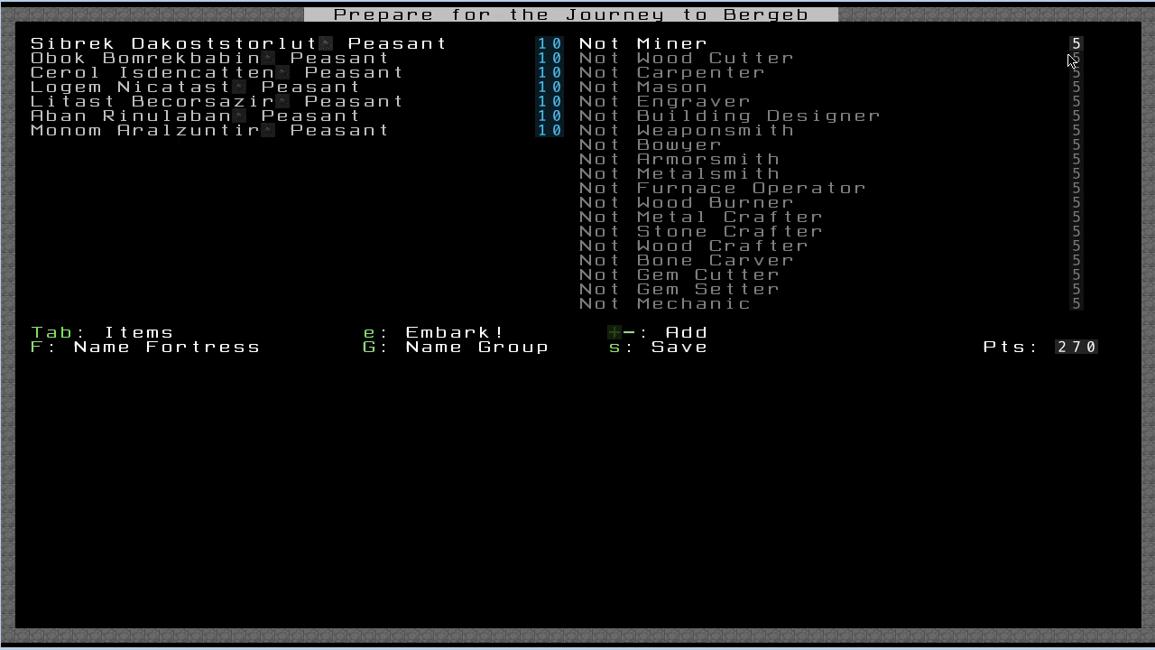
{"action": "mouse_move", "coordinate": [947, 87]}
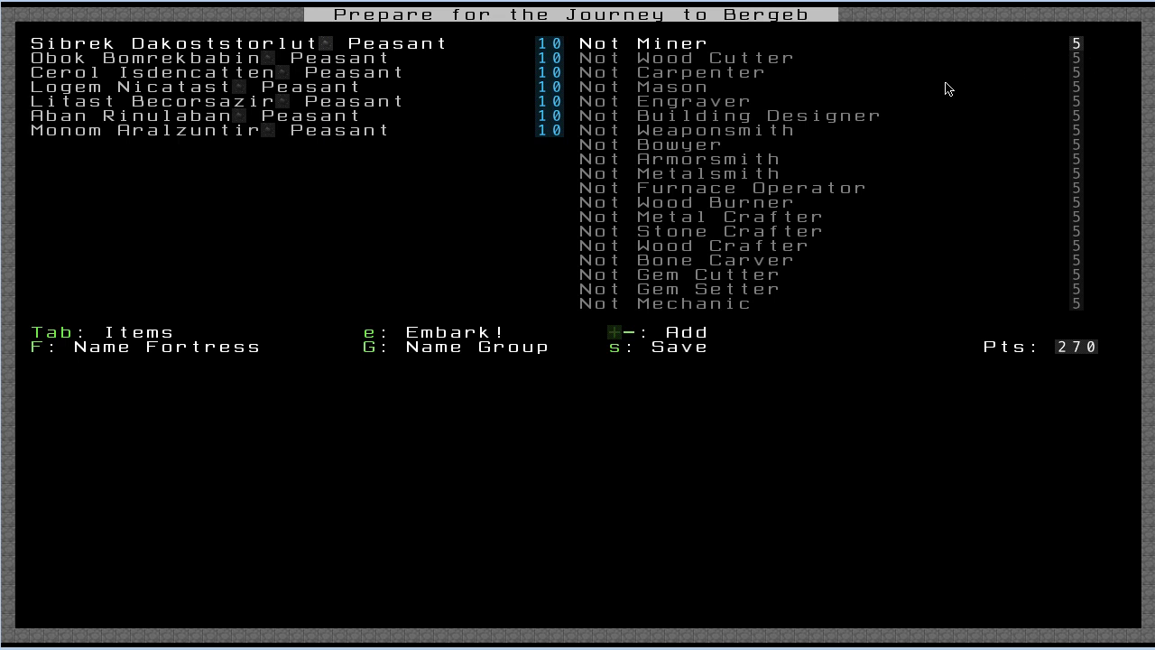
{"action": "mouse_move", "coordinate": [1036, 51]}
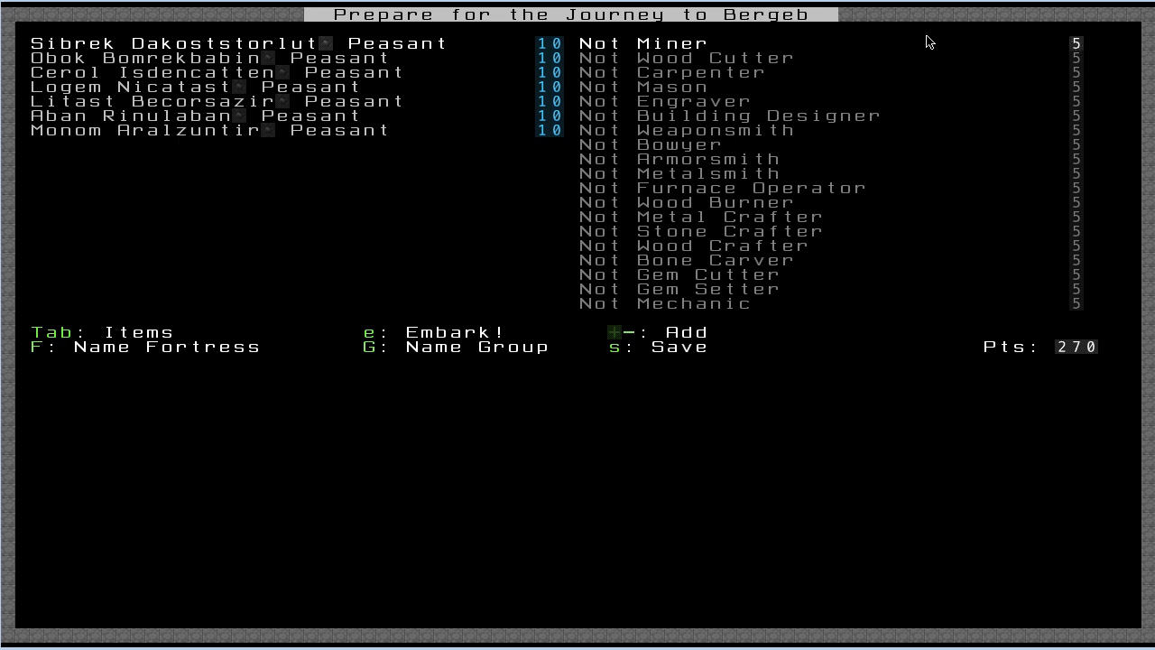
{"action": "mouse_move", "coordinate": [1086, 47]}
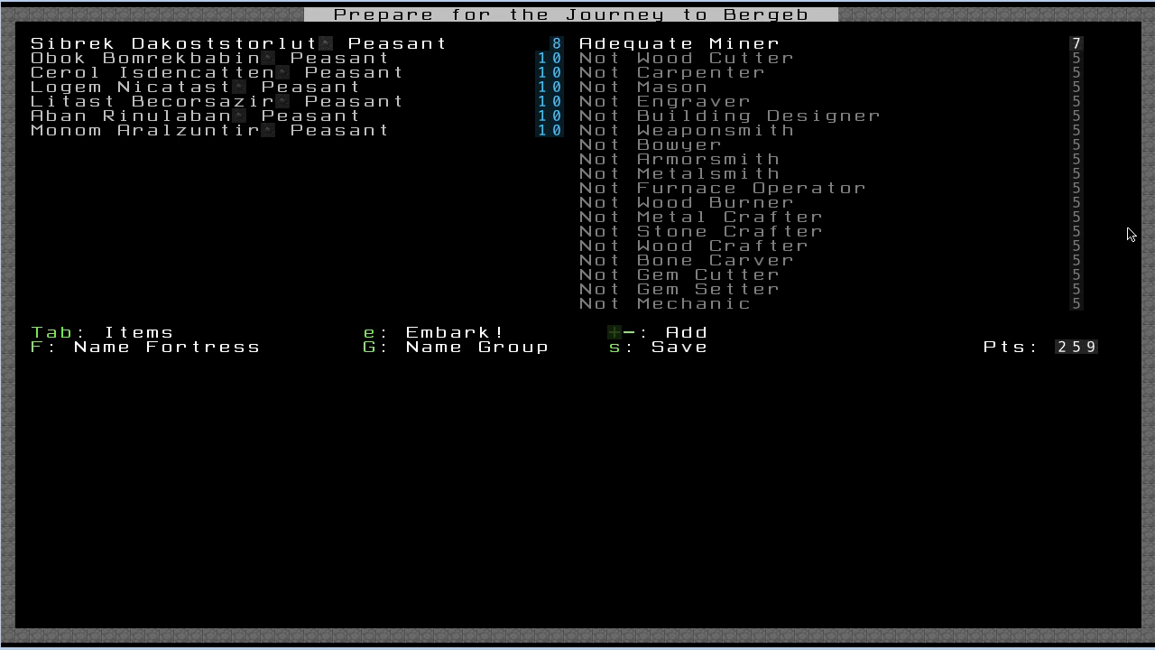
{"action": "mouse_move", "coordinate": [780, 56]}
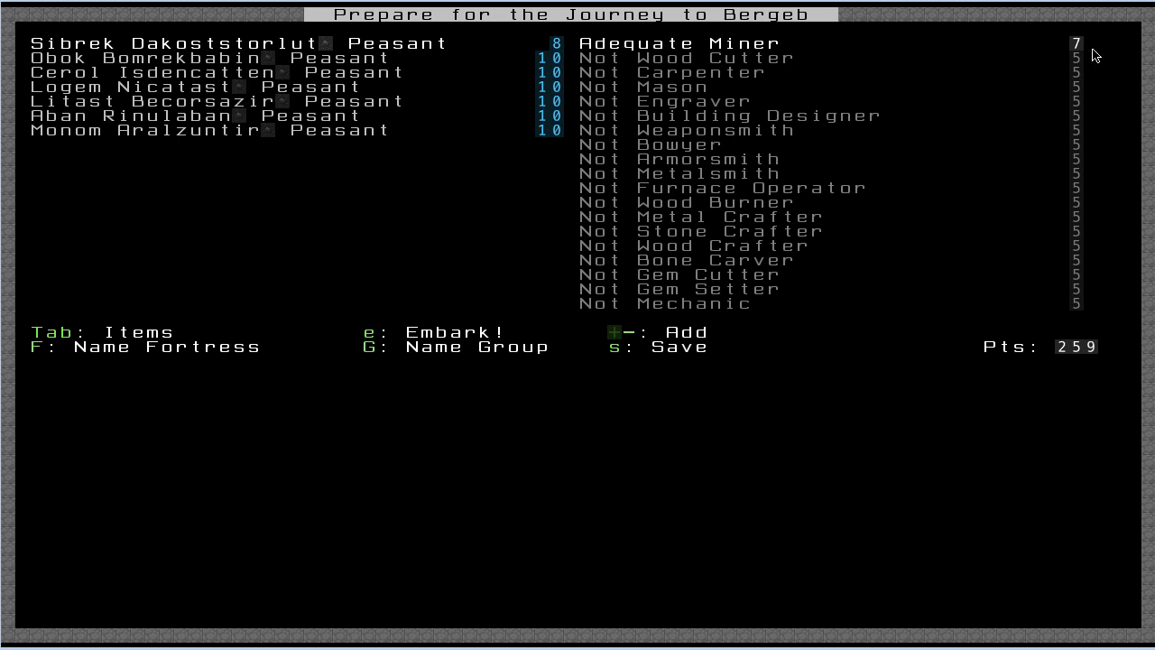
{"action": "mouse_move", "coordinate": [1006, 100]}
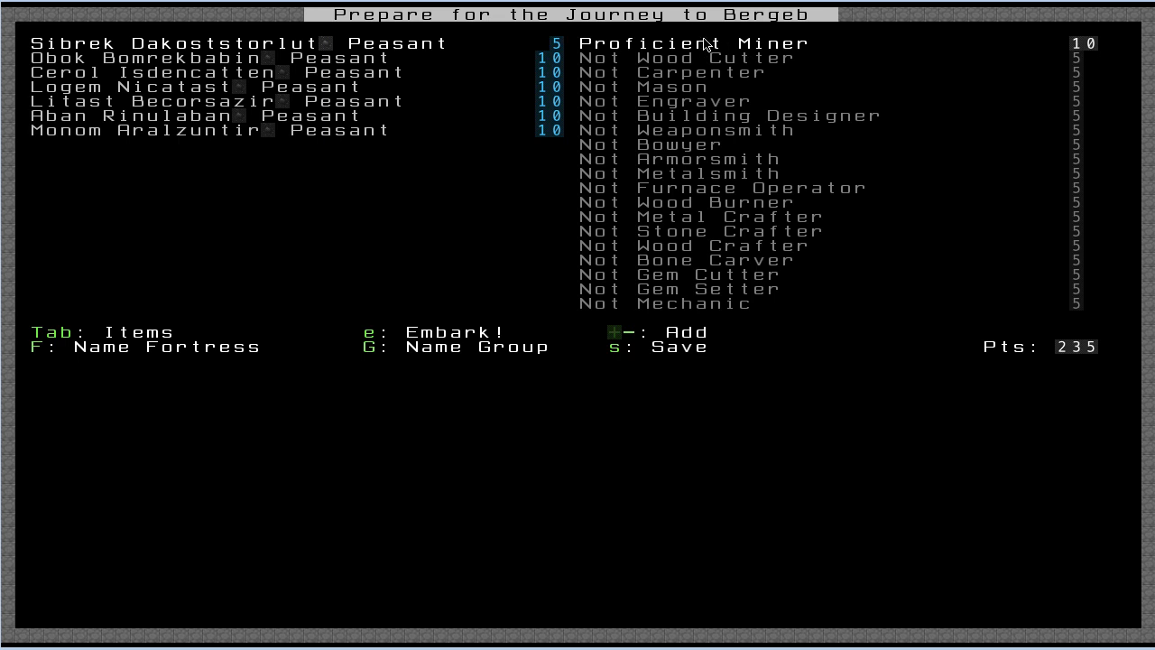
{"action": "mouse_move", "coordinate": [991, 58]}
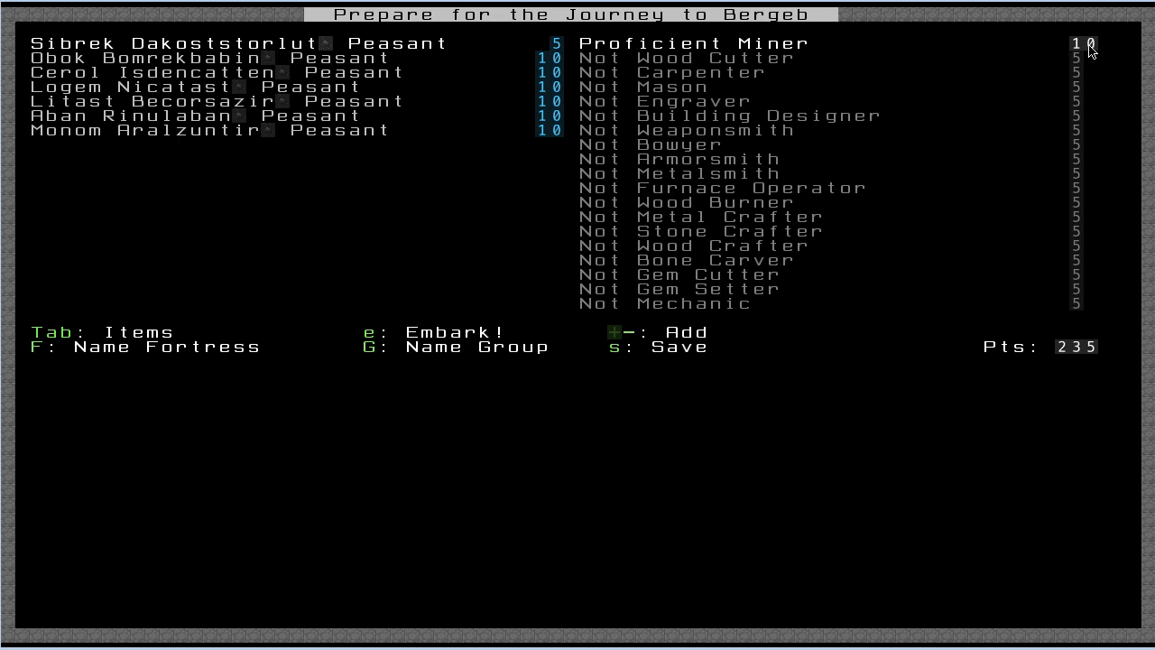
{"action": "mouse_move", "coordinate": [830, 51]}
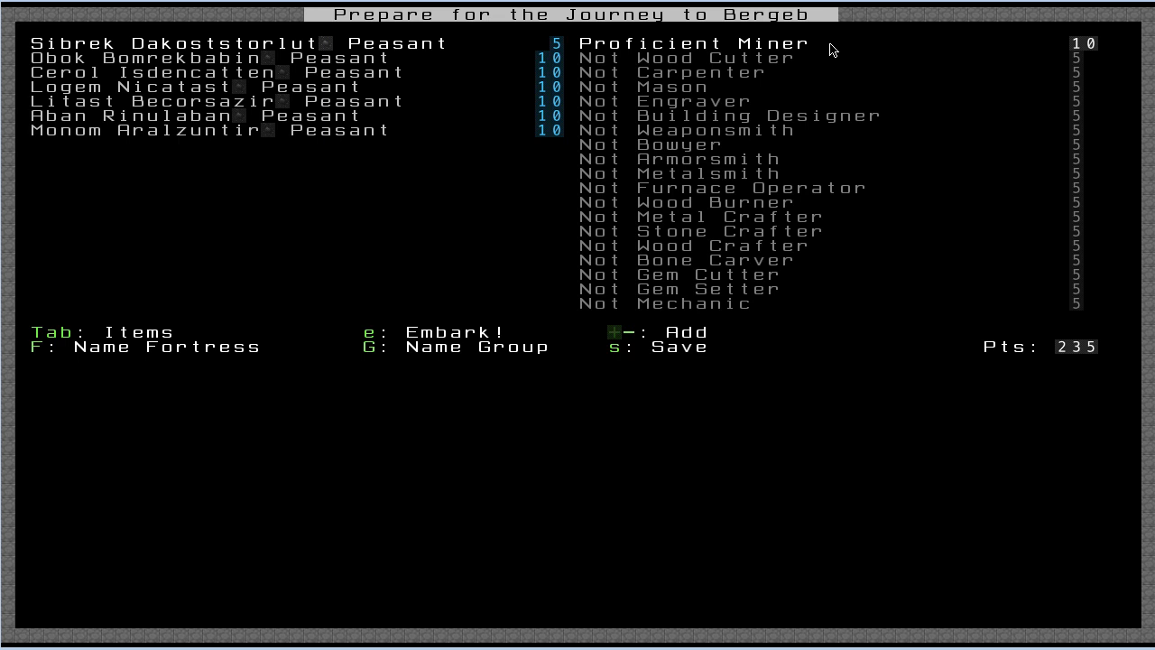
{"action": "mouse_move", "coordinate": [778, 33]}
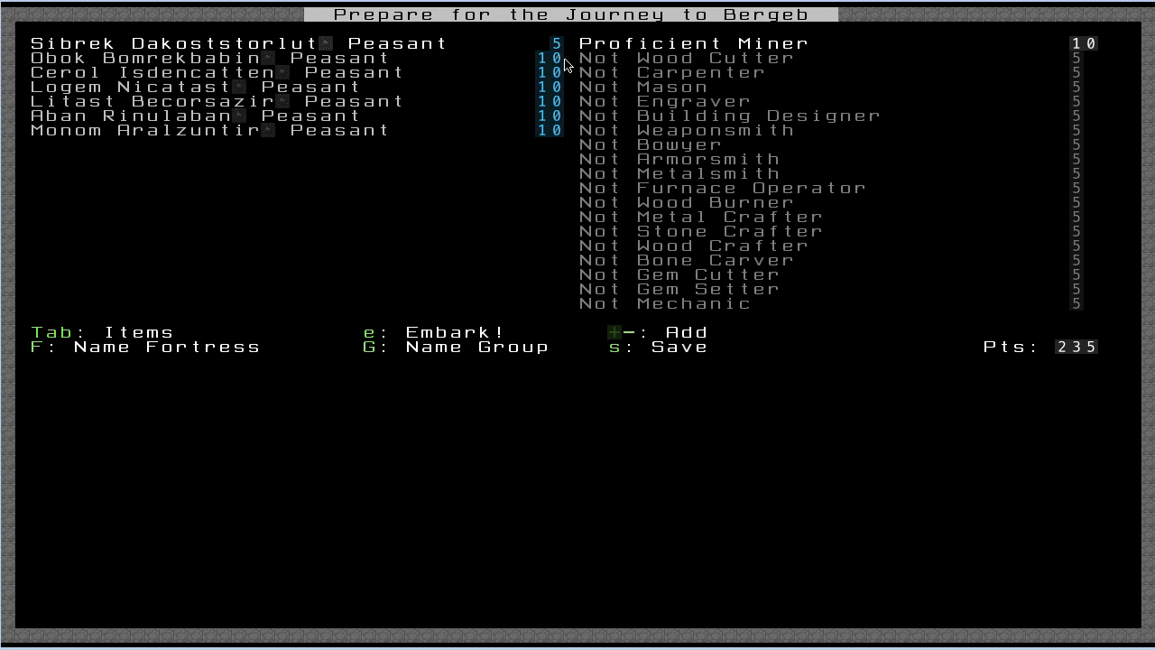
{"action": "mouse_move", "coordinate": [590, 68]}
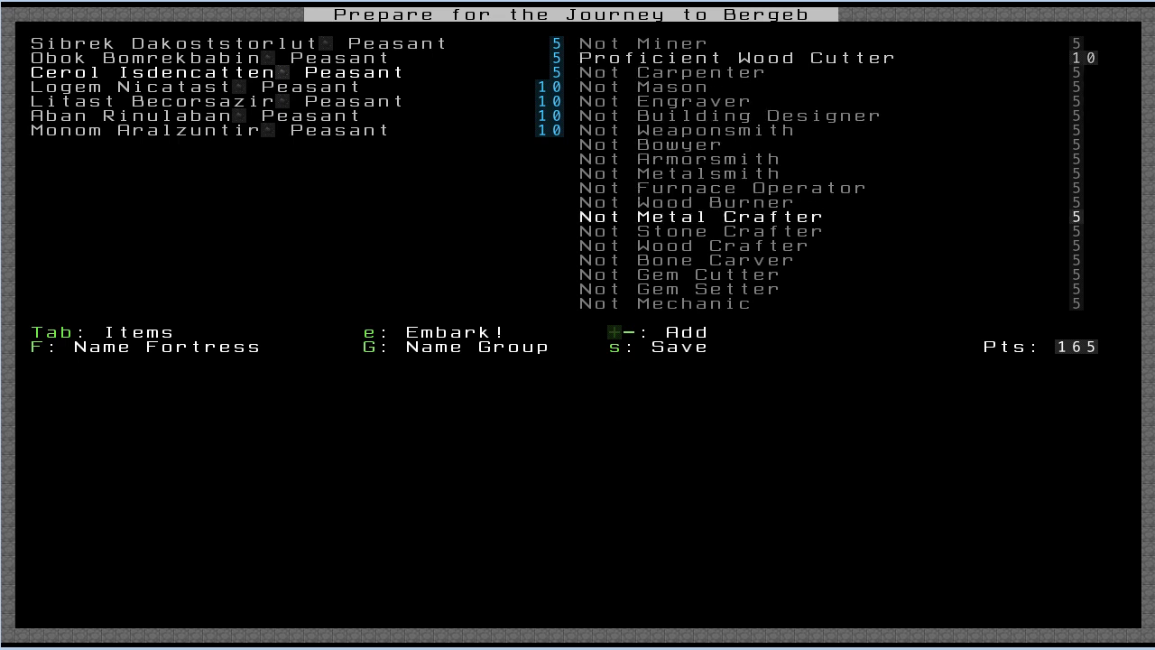
- Move to the next dwarf to raise its Wood Cutter skill to Proficient
{"action": "key", "text": "down"}
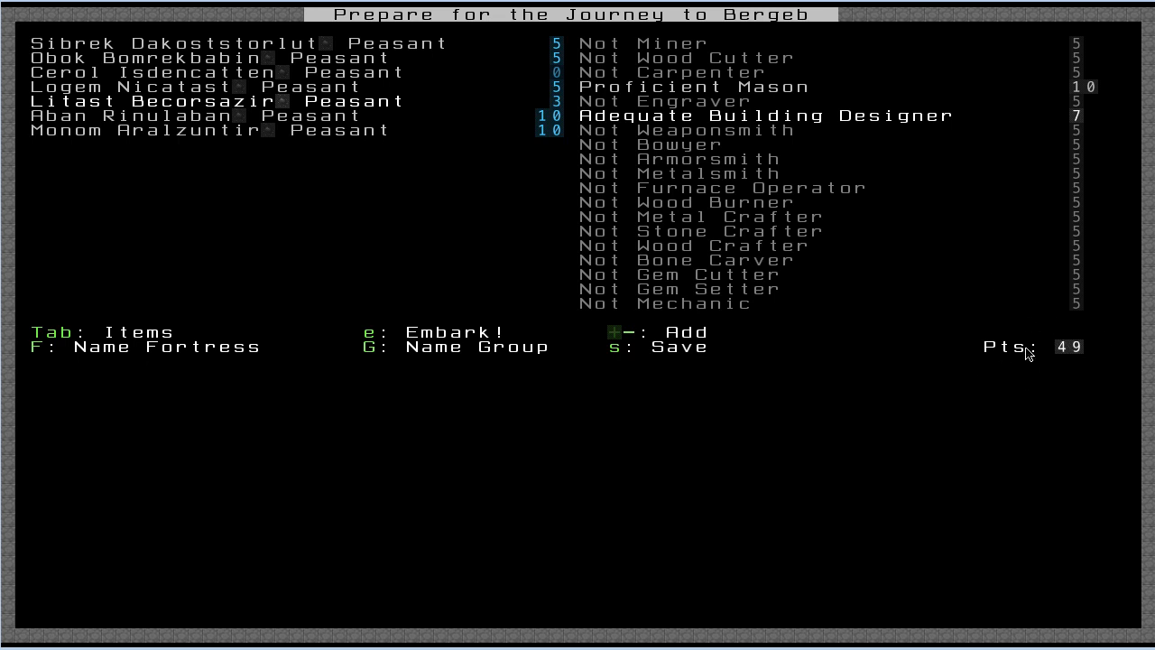
{"action": "mouse_move", "coordinate": [165, 343]}
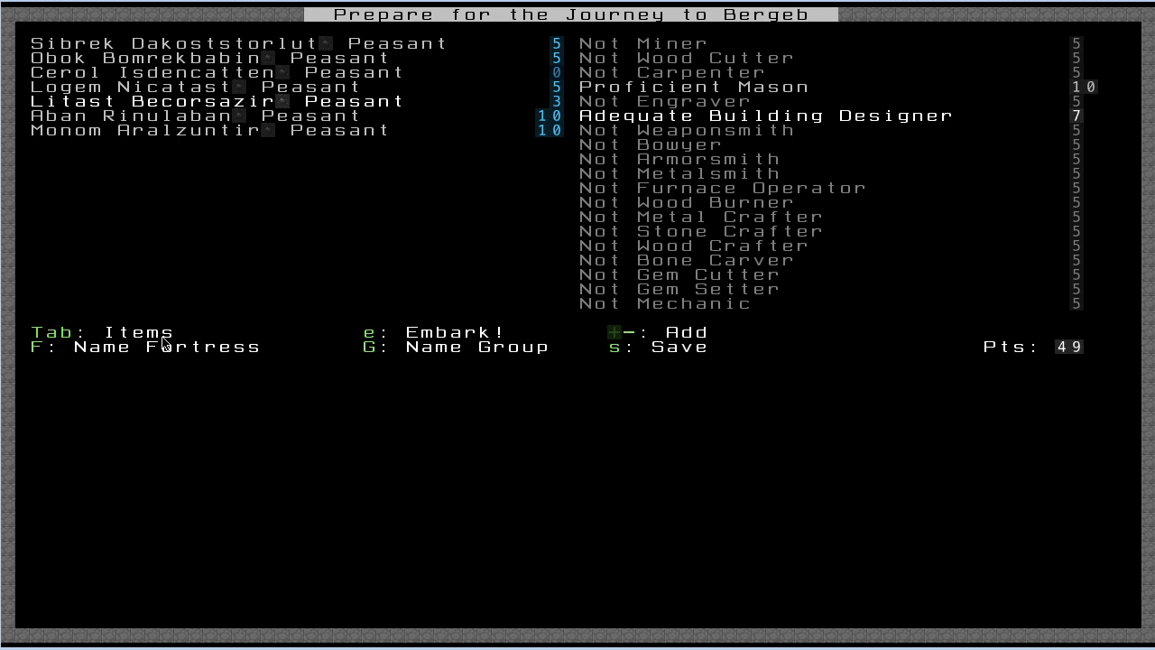
{"action": "mouse_move", "coordinate": [1061, 377]}
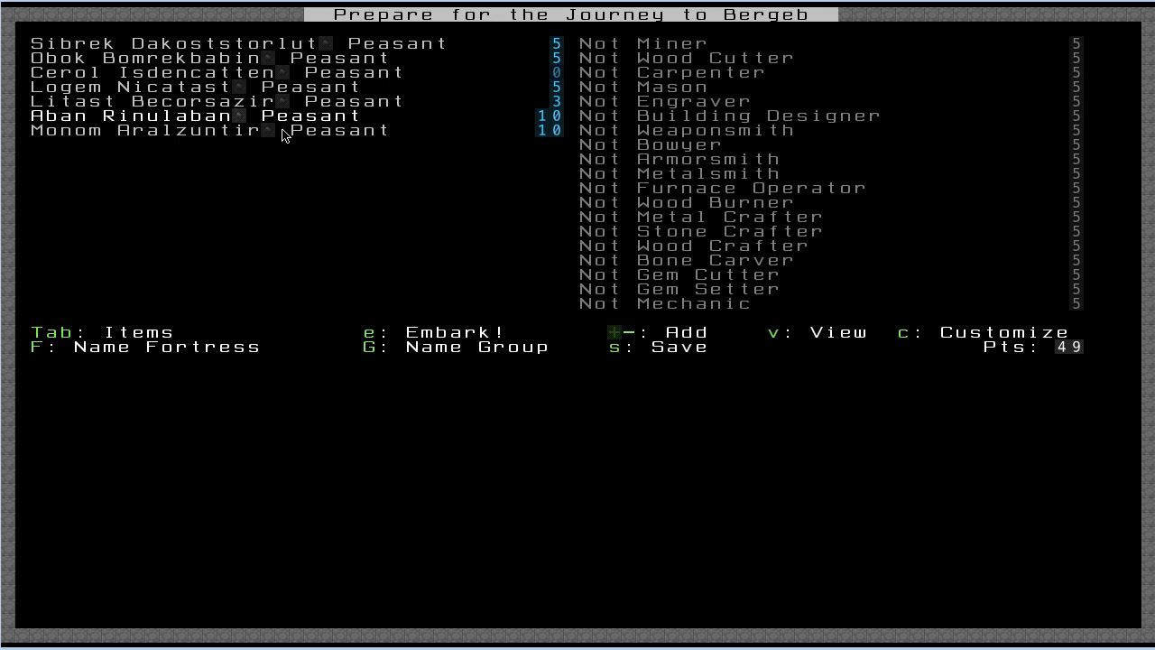
{"action": "mouse_move", "coordinate": [341, 159]}
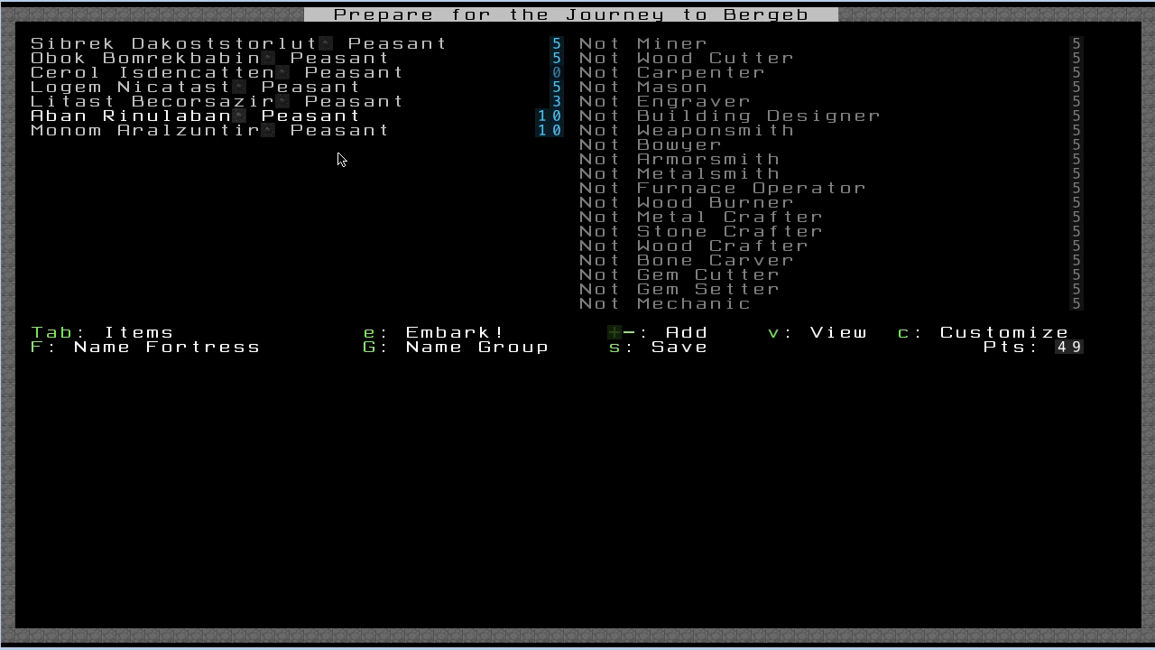
- Leave the skill column for the starting items and animals list with 49 points remaining
{"action": "key", "text": "Tab"}
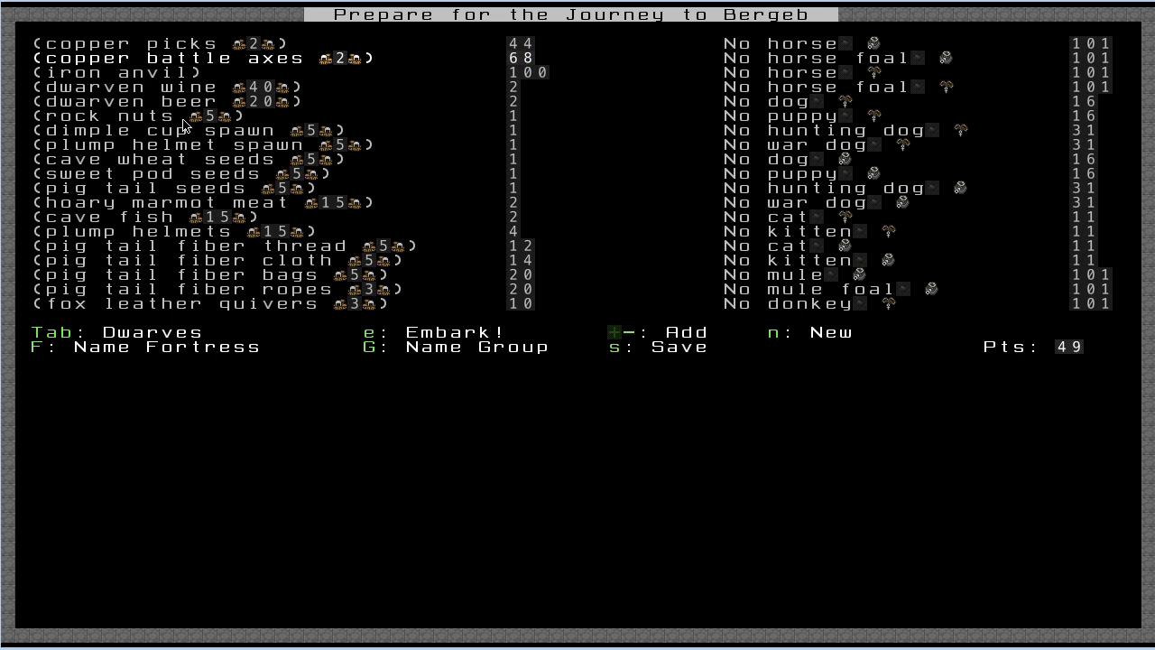
{"action": "mouse_move", "coordinate": [148, 45]}
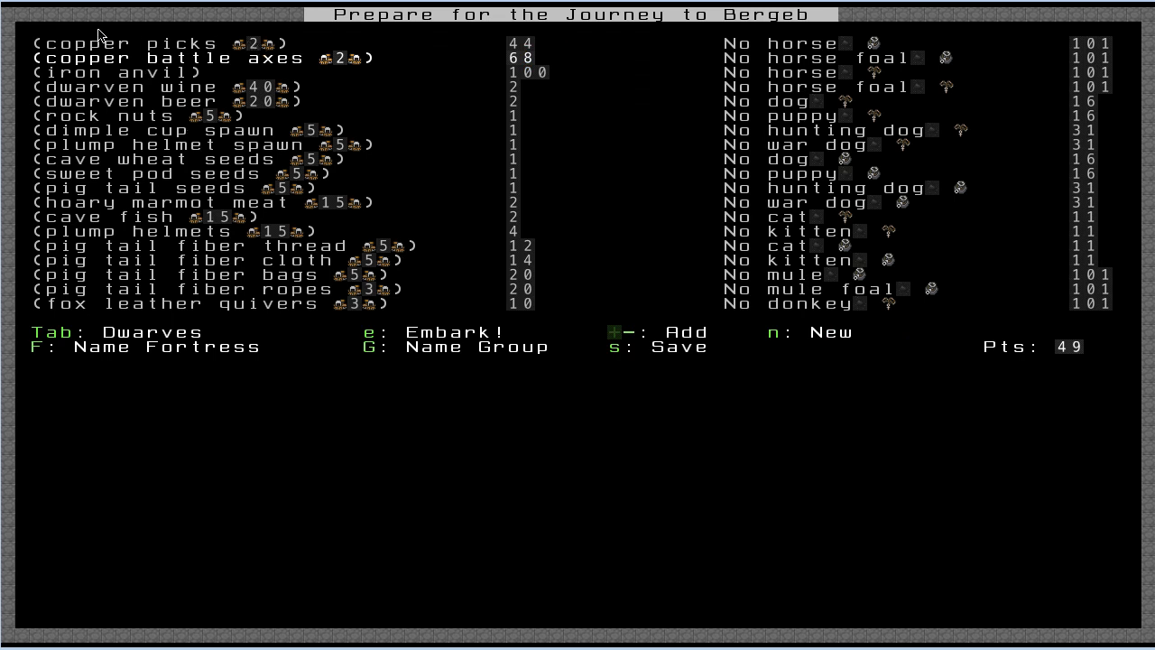
{"action": "mouse_move", "coordinate": [260, 27]}
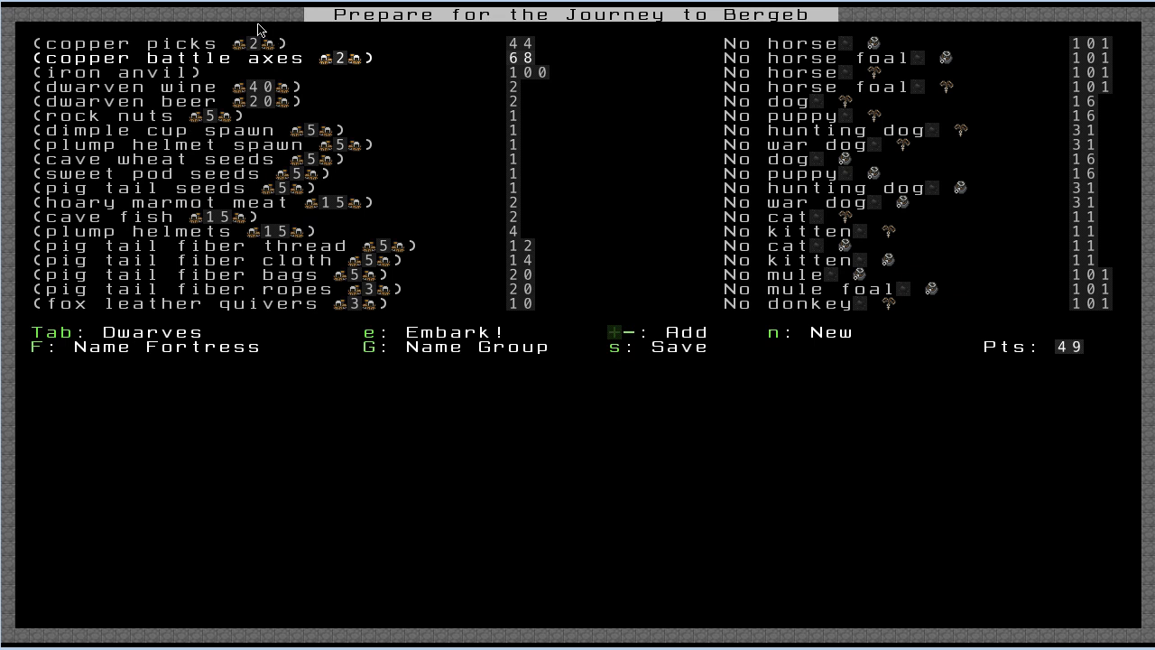
{"action": "mouse_move", "coordinate": [257, 43]}
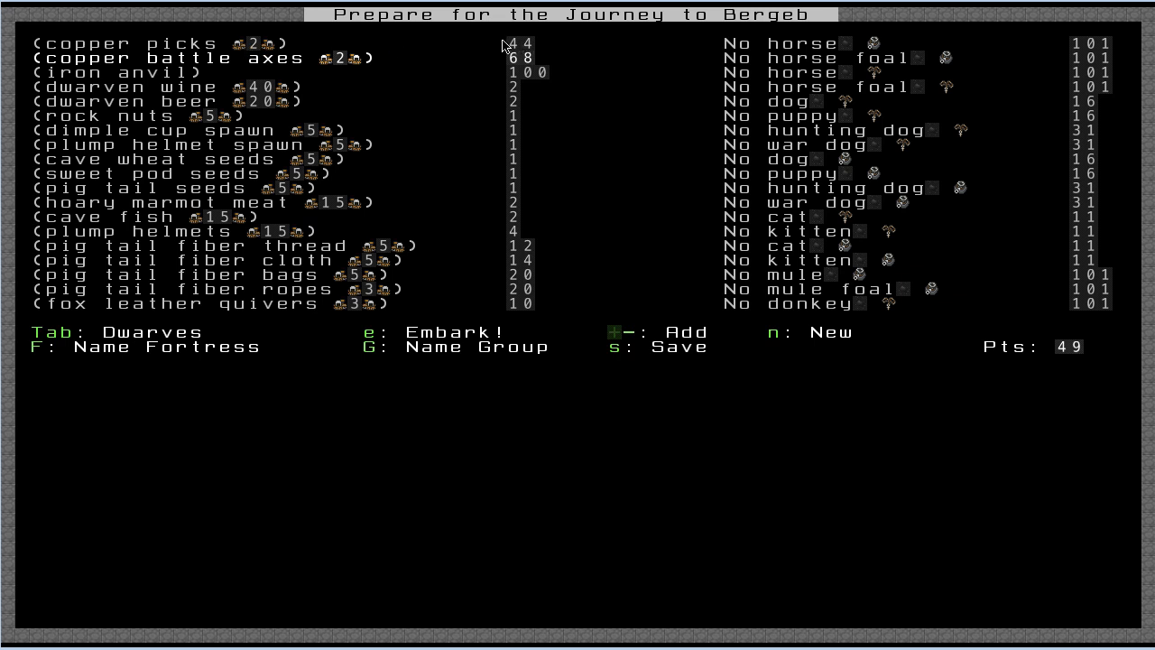
{"action": "mouse_move", "coordinate": [281, 54]}
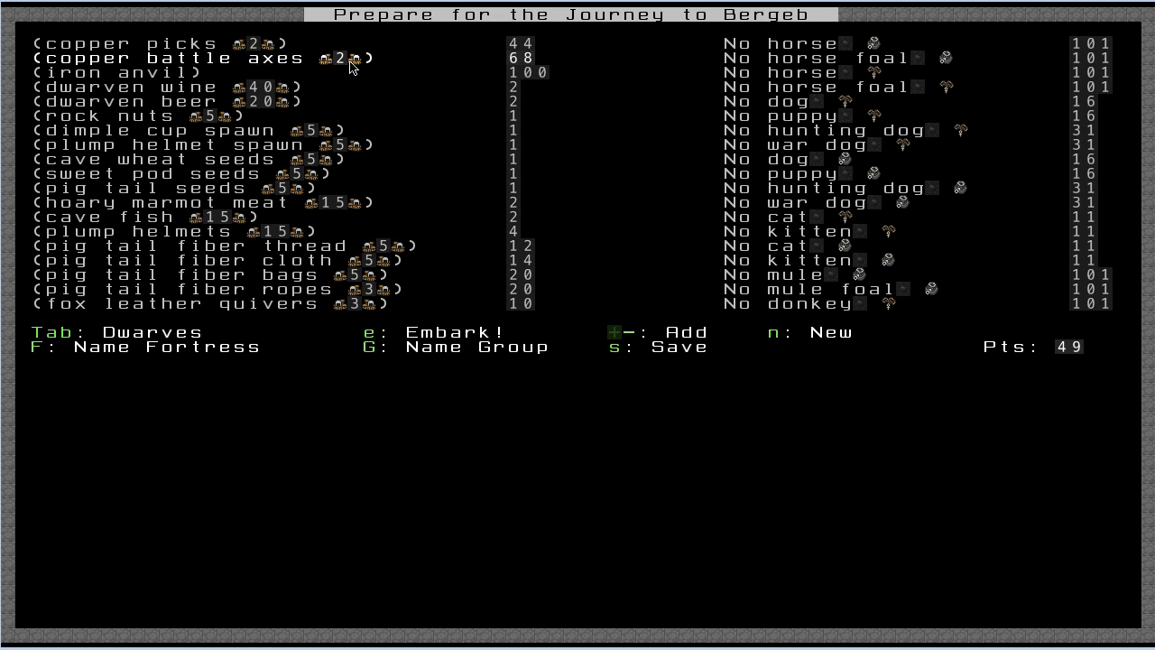
{"action": "mouse_move", "coordinate": [350, 69]}
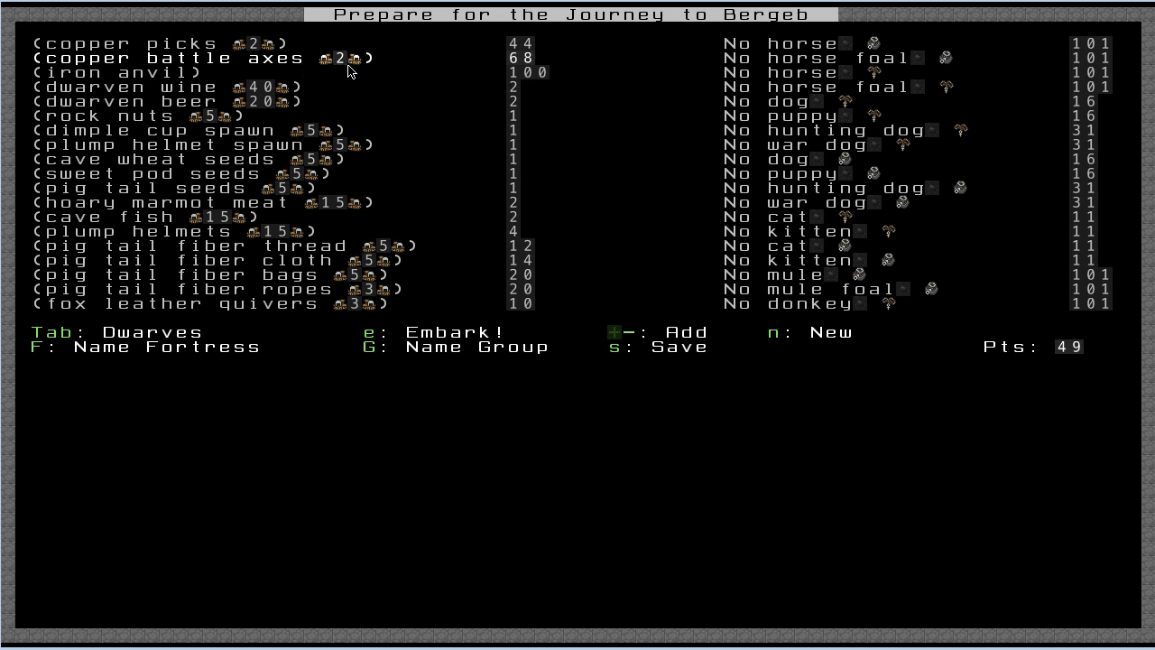
- Reduce the copper battle axes from two to one, raising points to 117
{"action": "left_click", "coordinate": [339, 58]}
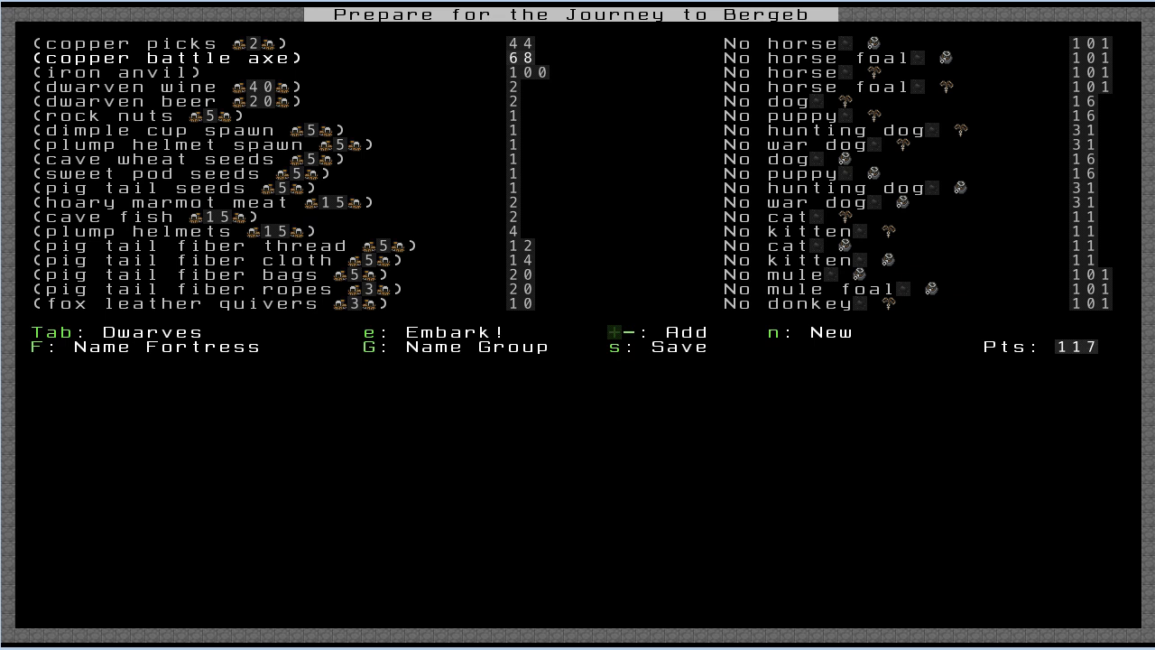
{"action": "mouse_move", "coordinate": [1076, 368]}
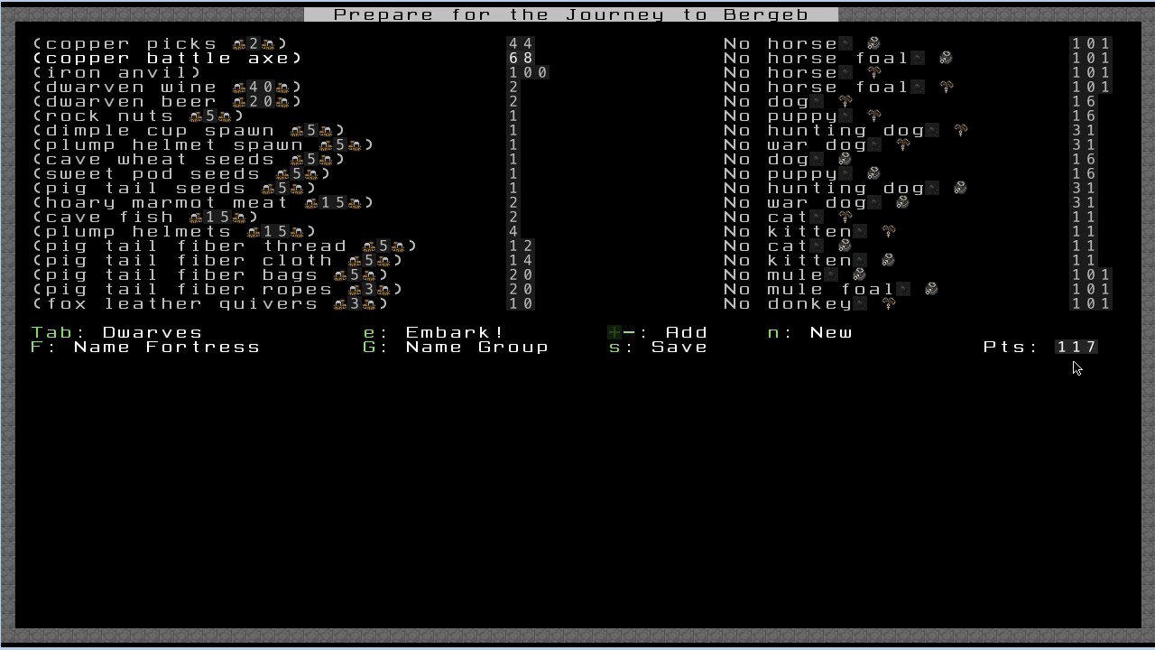
{"action": "mouse_move", "coordinate": [1069, 401]}
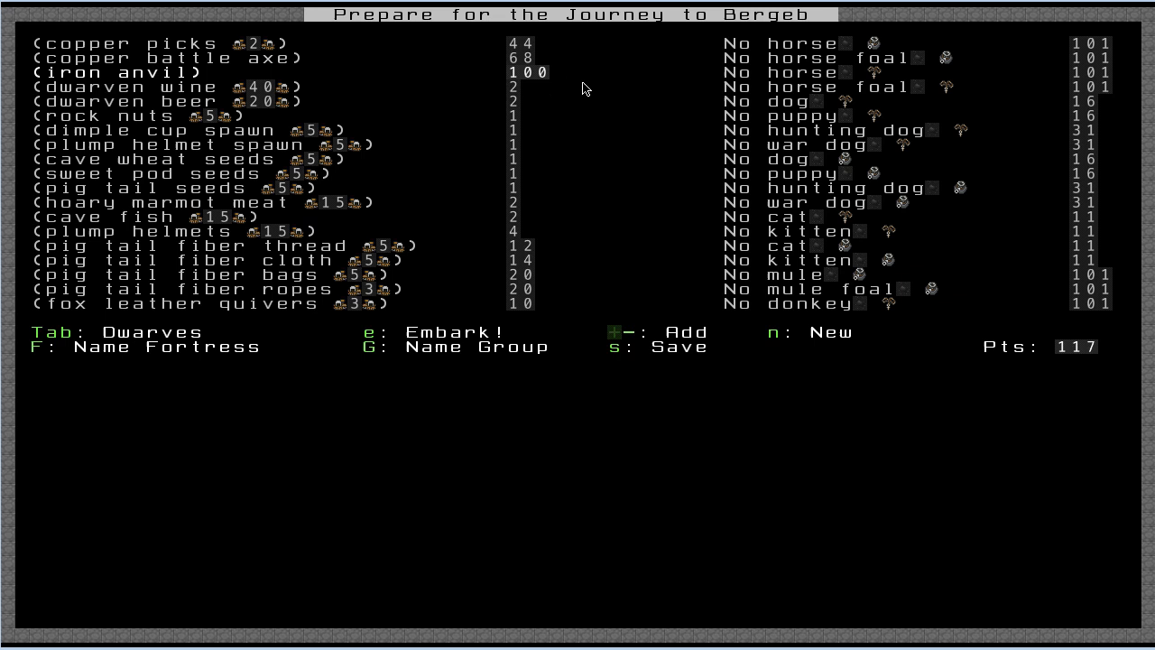
{"action": "mouse_move", "coordinate": [519, 76]}
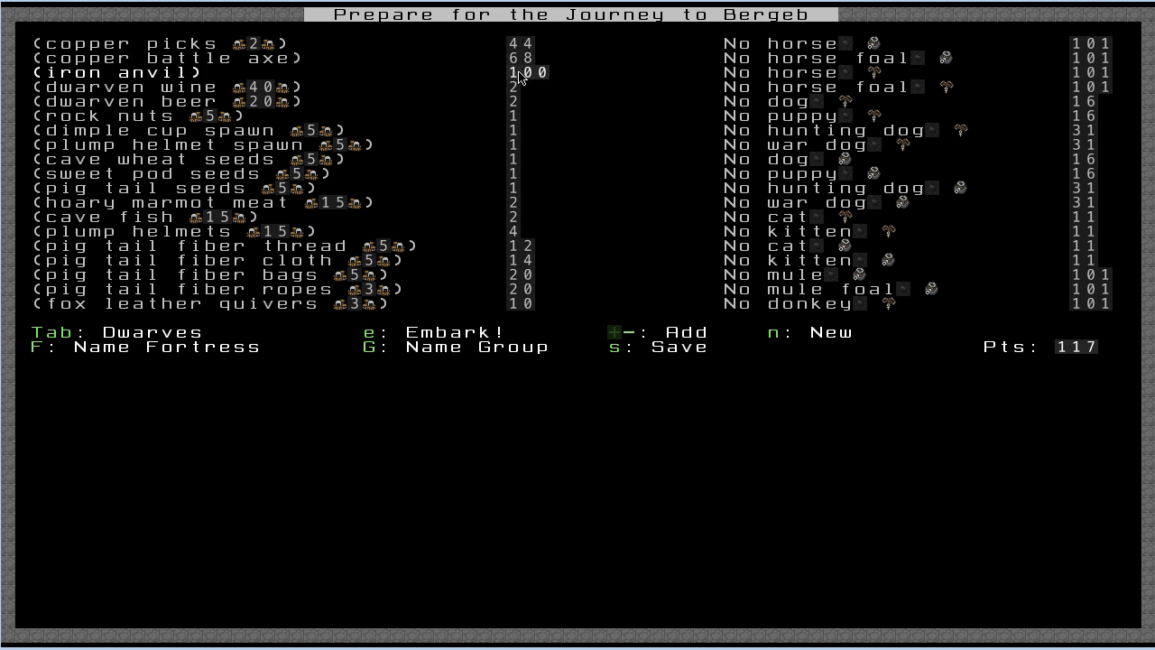
{"action": "mouse_move", "coordinate": [425, 108]}
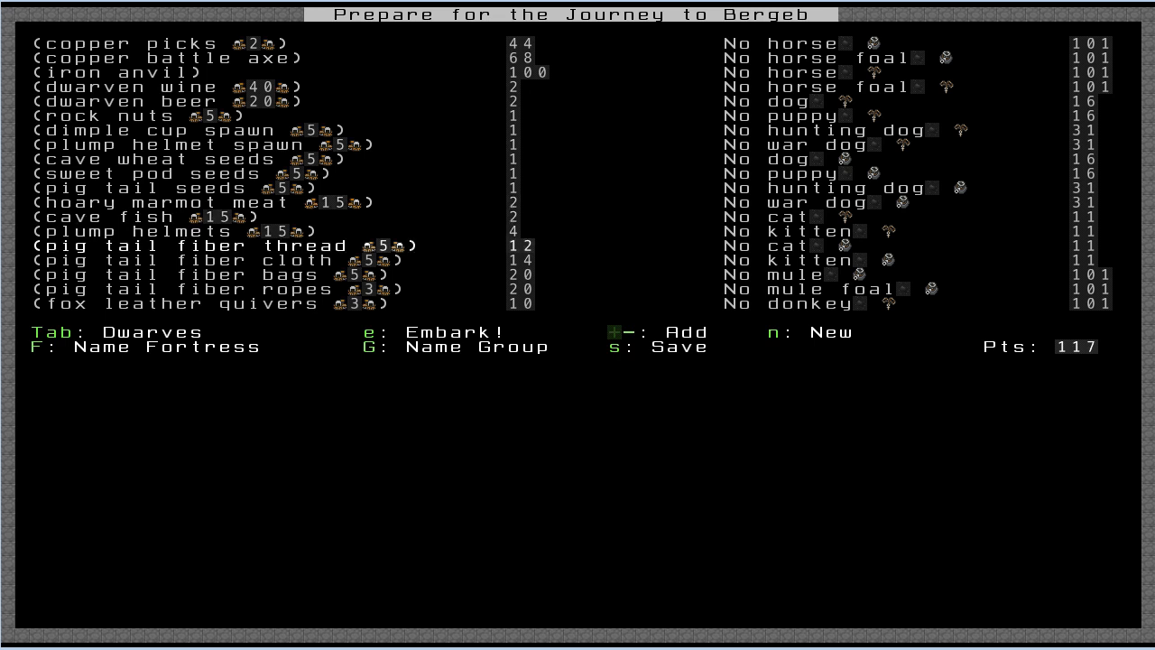
- Lower an unwanted supply item so the remaining embark points reach 249
{"action": "left_click", "coordinate": [379, 245]}
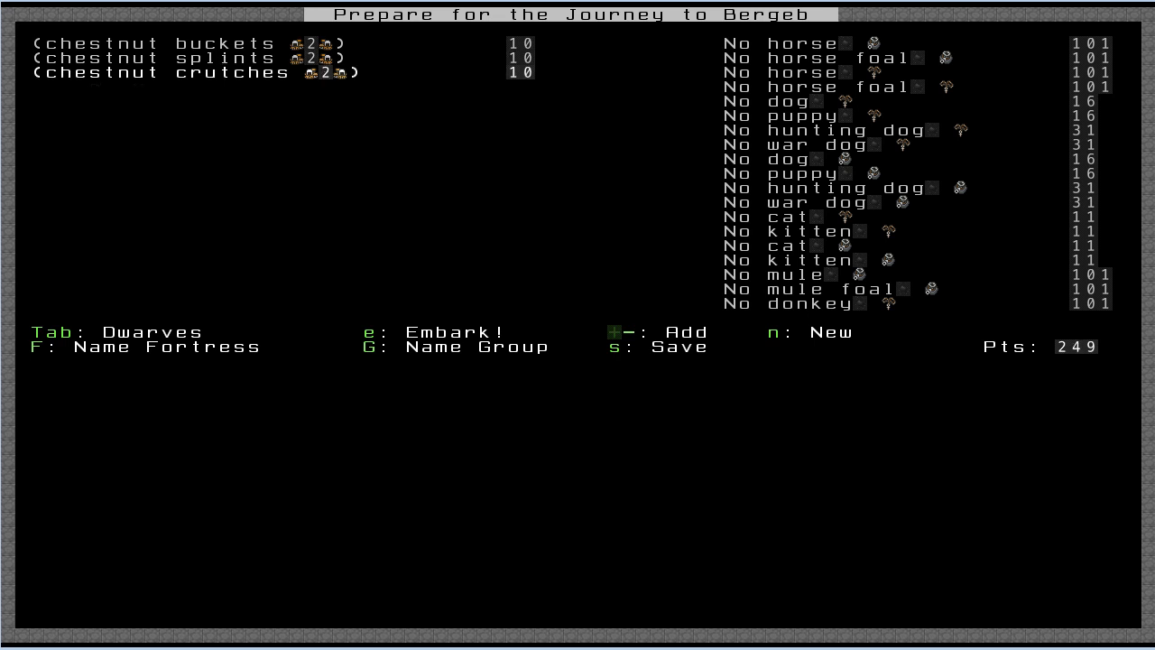
{"action": "mouse_move", "coordinate": [1051, 350]}
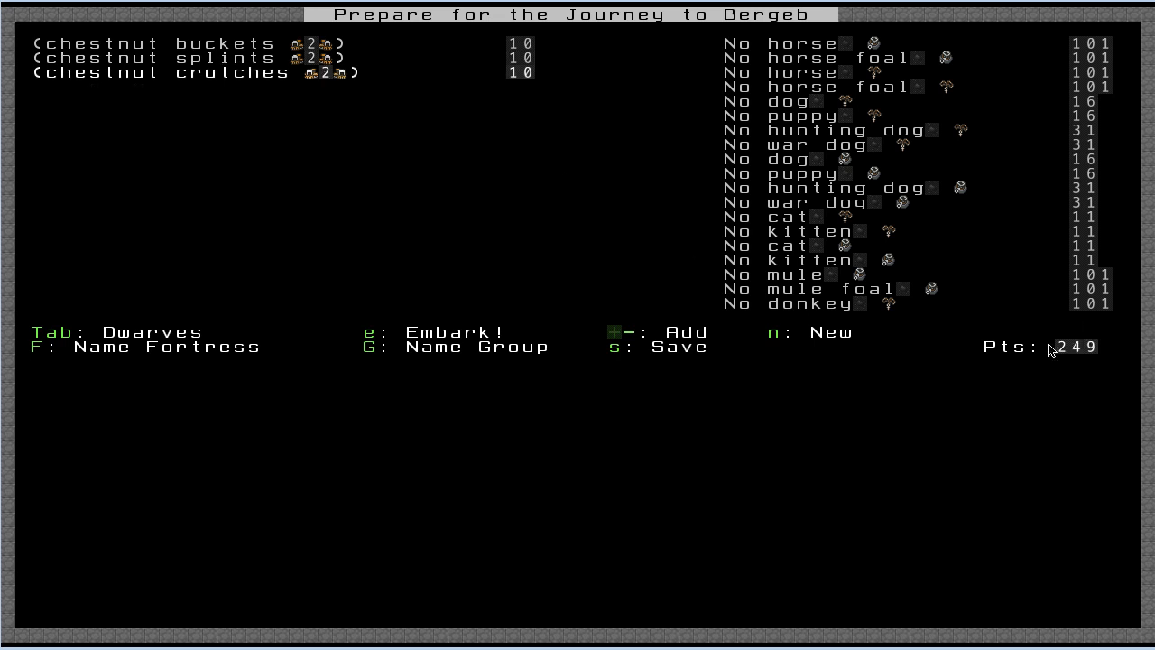
{"action": "mouse_move", "coordinate": [1033, 393]}
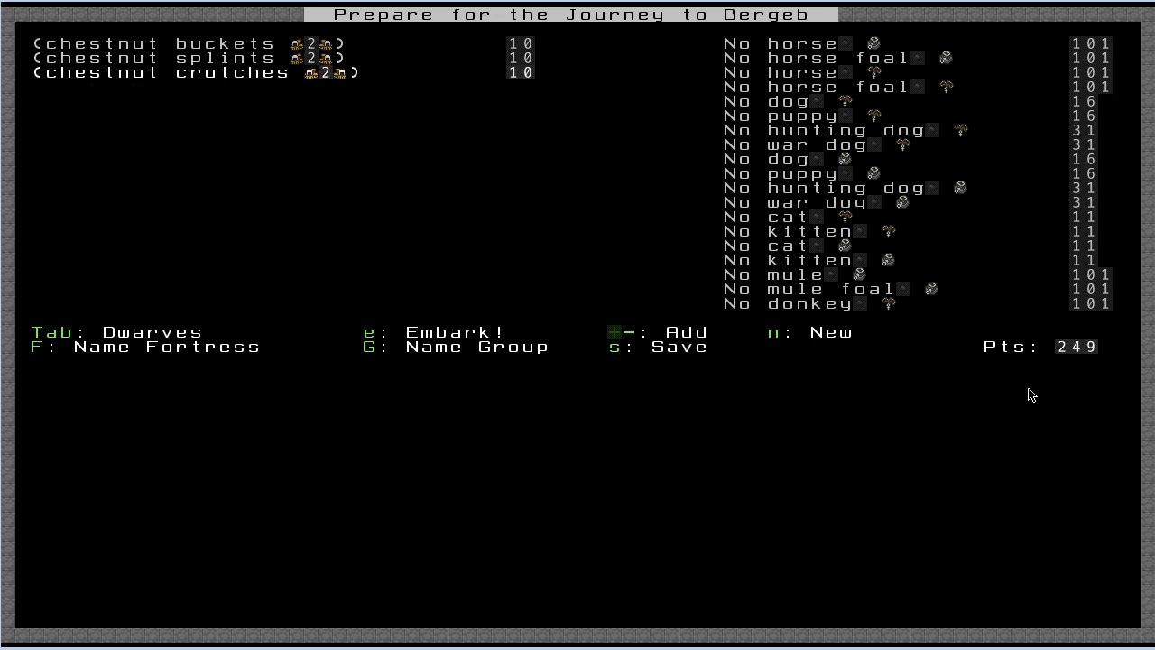
{"action": "mouse_move", "coordinate": [1065, 350]}
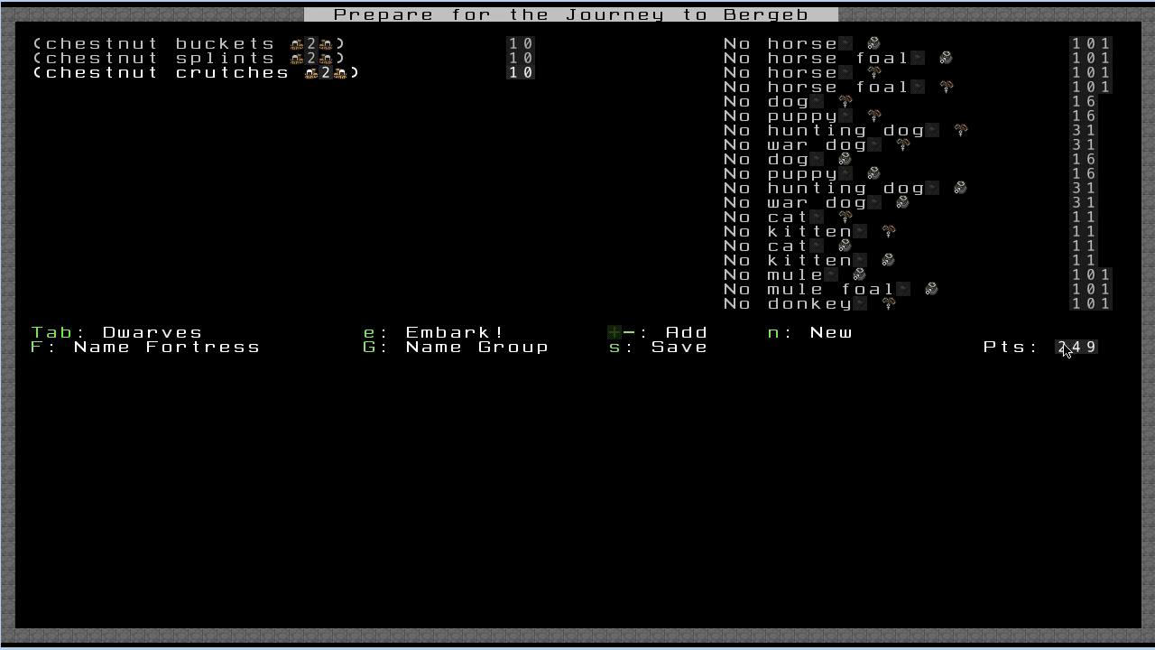
{"action": "mouse_move", "coordinate": [169, 324]}
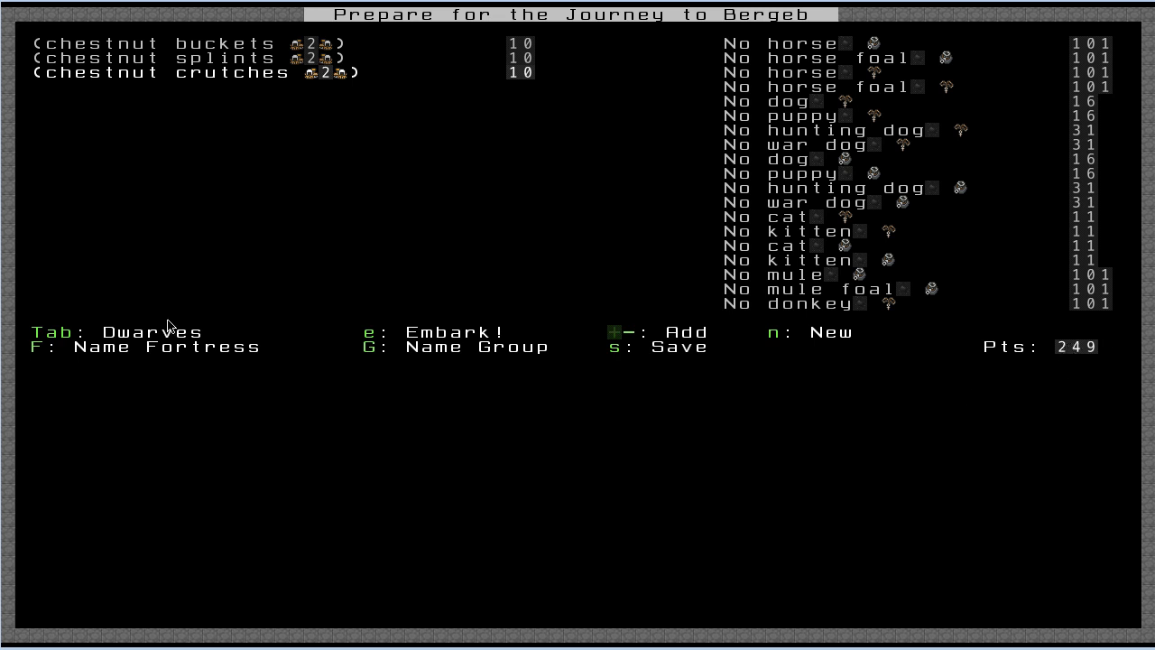
{"action": "key", "text": "Tab"}
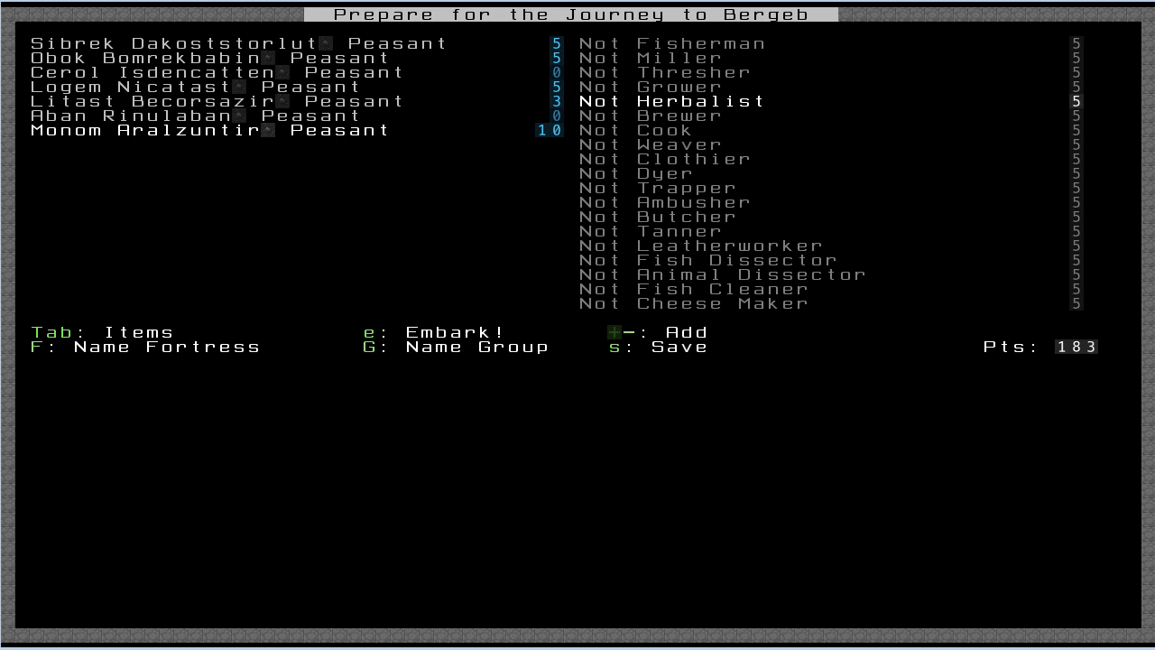
- Move down the last dwarf's skill list toward the skills to raise, leaving 168 points
{"action": "key", "text": "Down"}
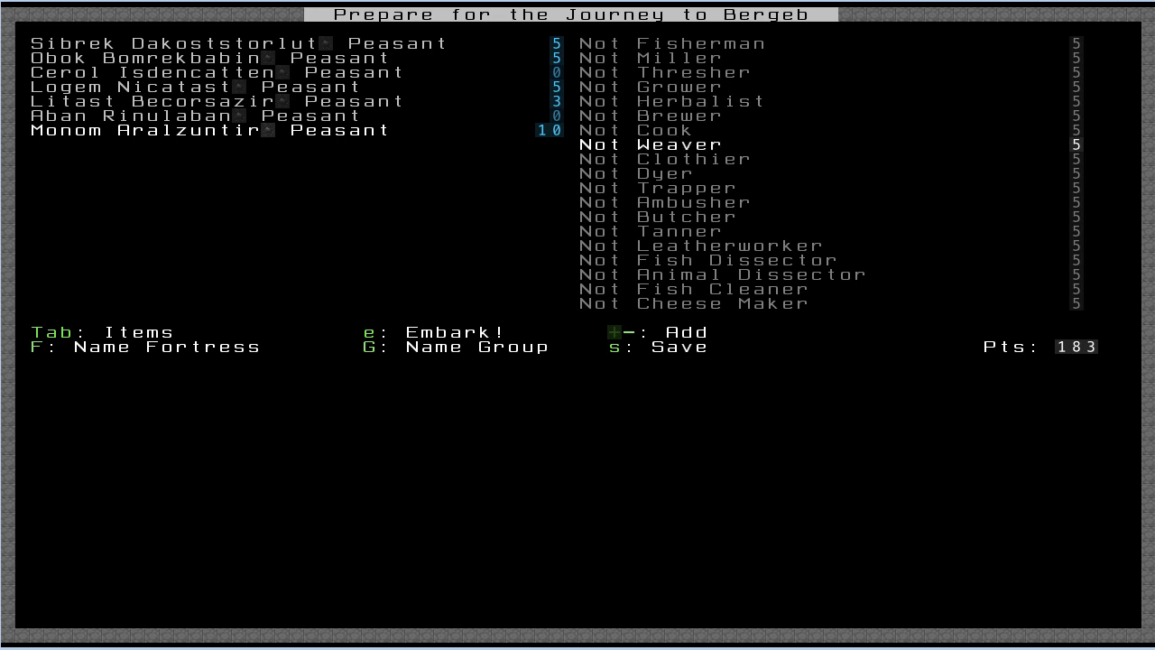
{"action": "key", "text": "Down"}
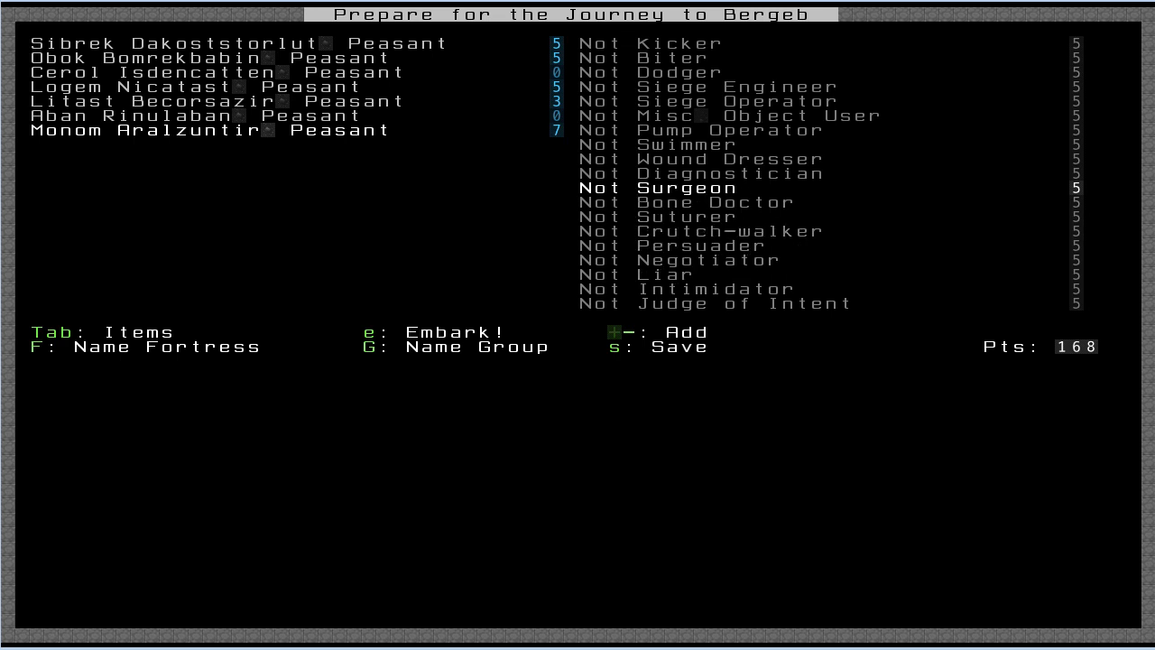
- Begin raising the dwarf's medical skills toward adequate Wound Dresser and Diagnostician
{"action": "key", "text": "up"}
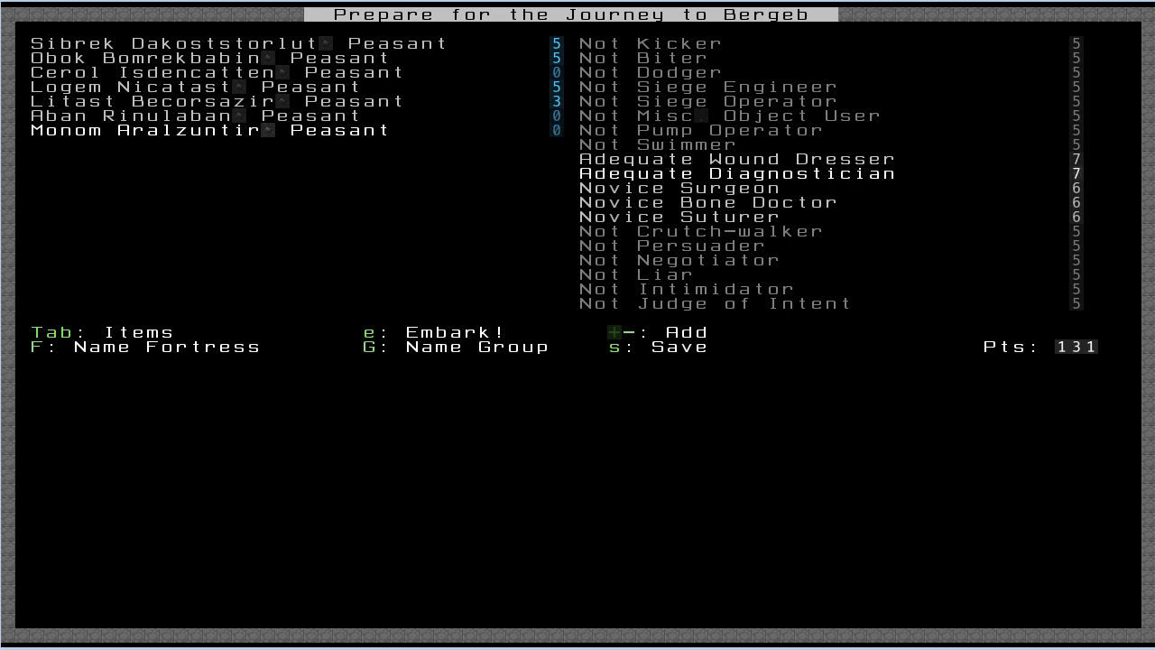
{"action": "mouse_move", "coordinate": [1043, 397]}
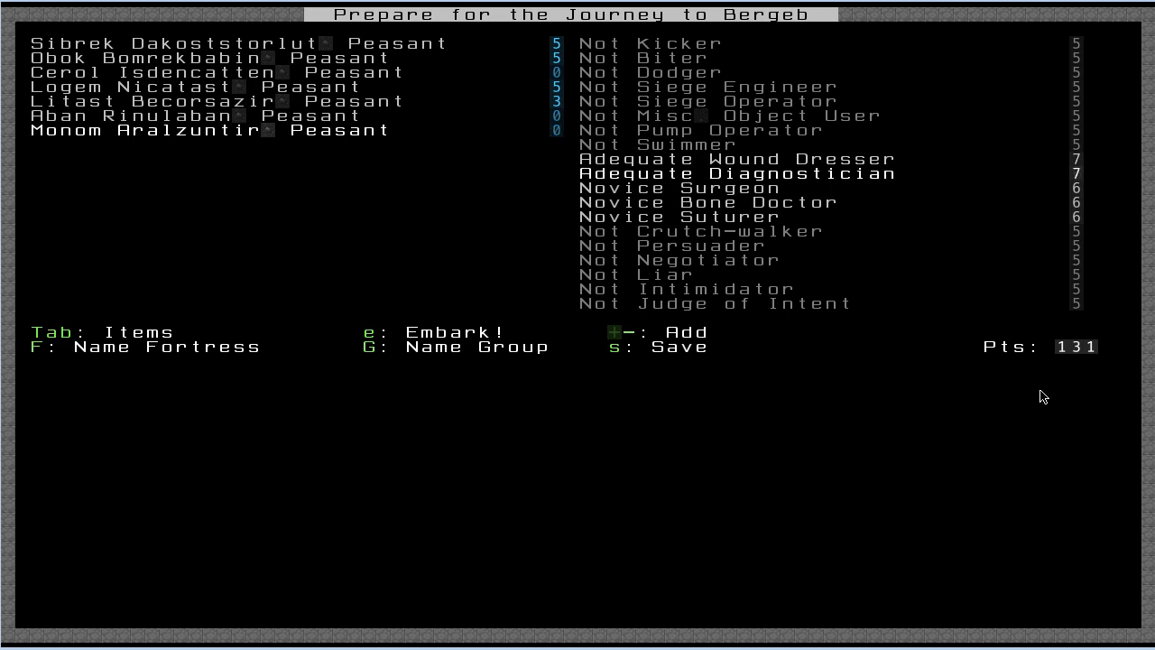
{"action": "mouse_move", "coordinate": [1045, 387]}
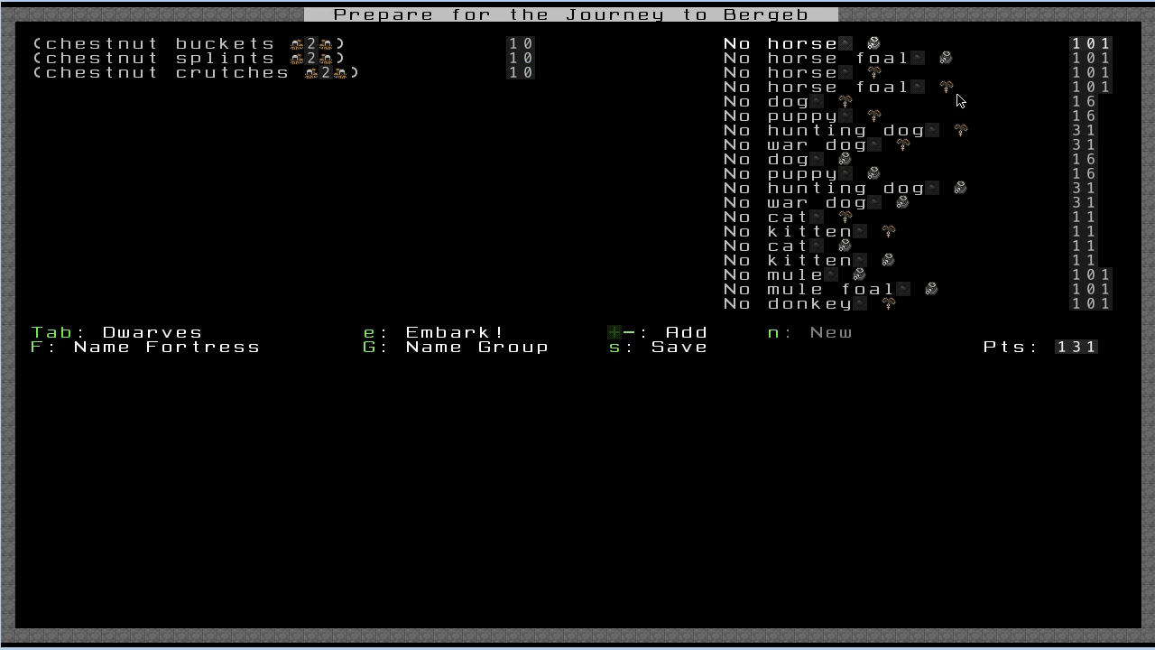
{"action": "mouse_move", "coordinate": [956, 58]}
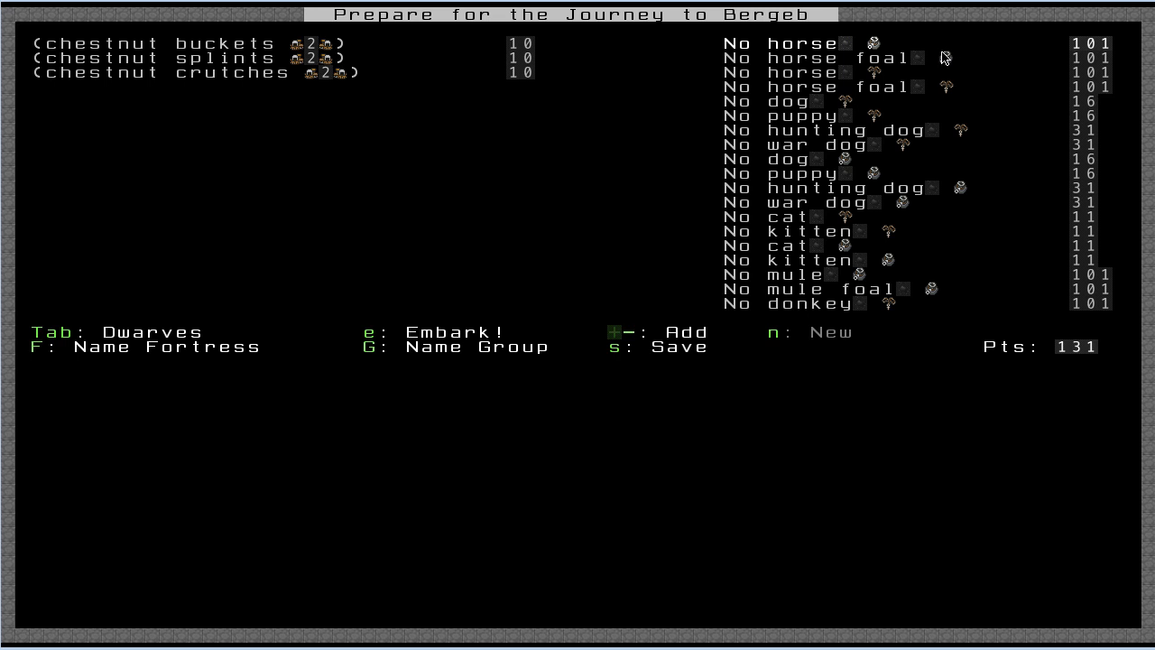
{"action": "mouse_move", "coordinate": [852, 106]}
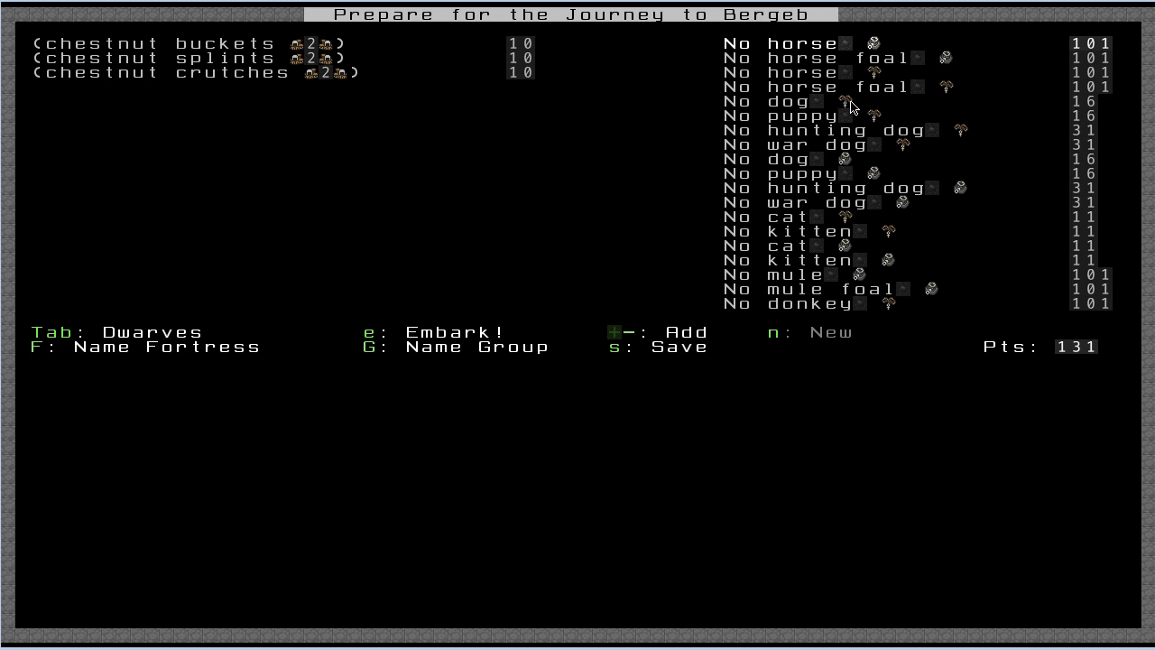
{"action": "mouse_move", "coordinate": [1025, 126]}
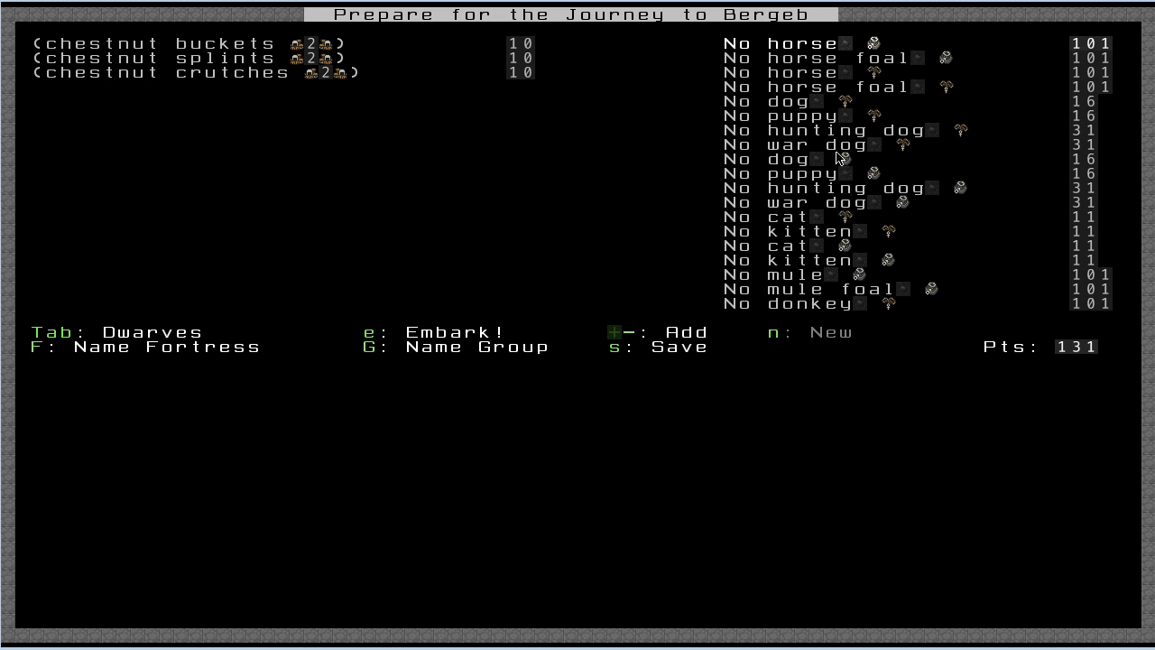
{"action": "mouse_move", "coordinate": [857, 152]}
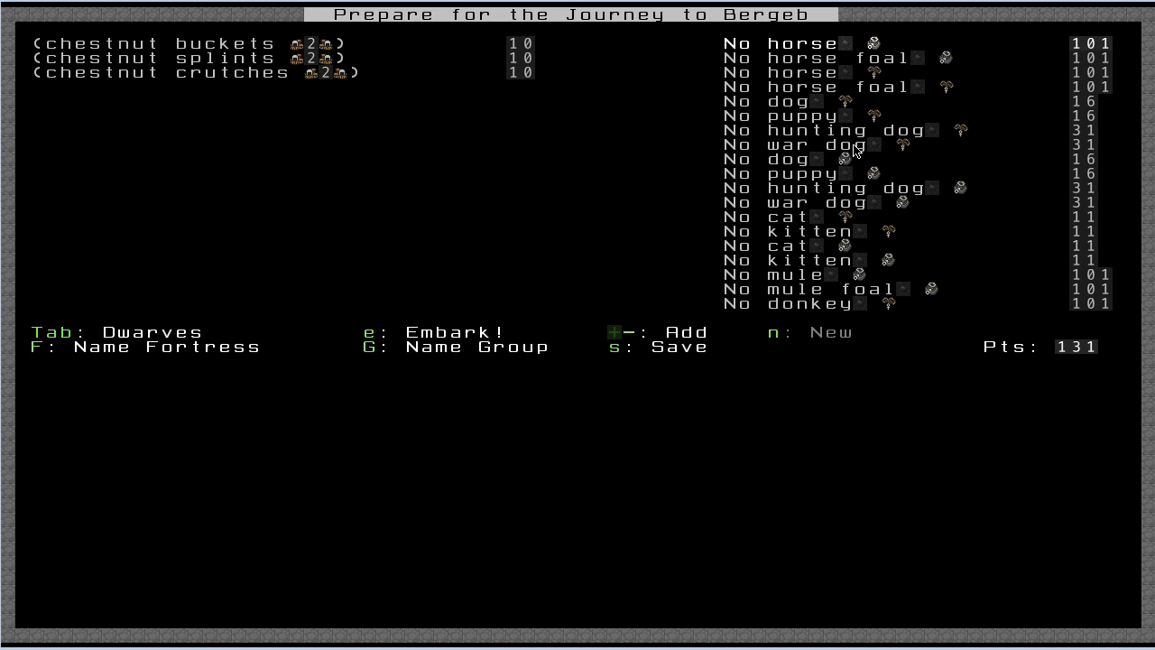
{"action": "mouse_move", "coordinate": [844, 168]}
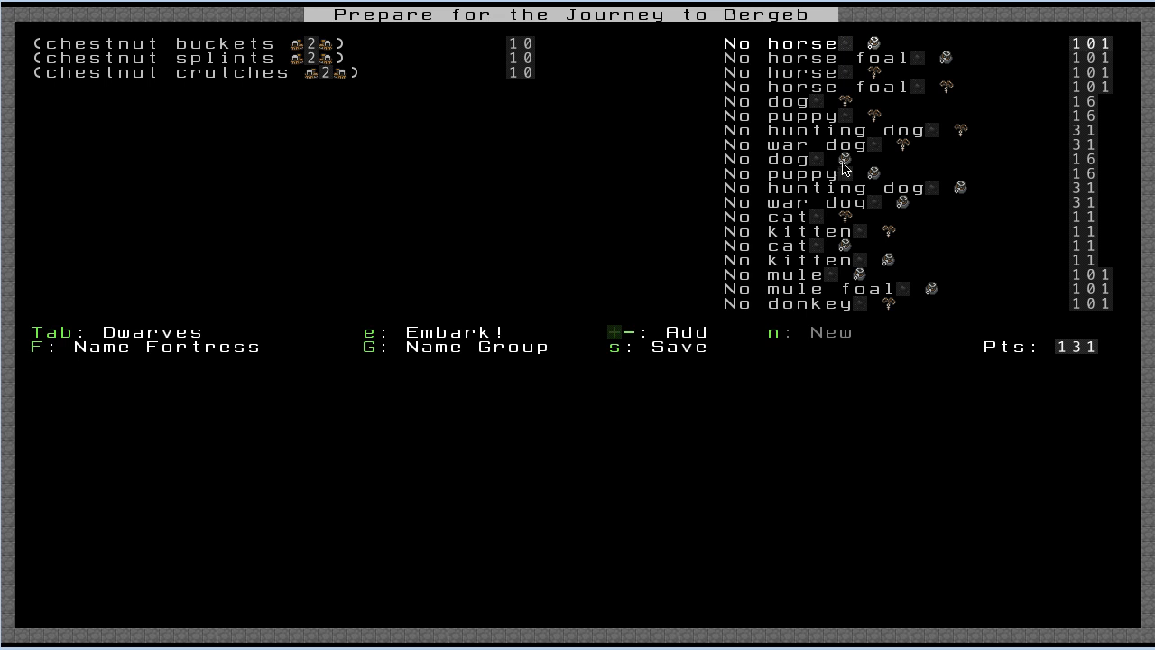